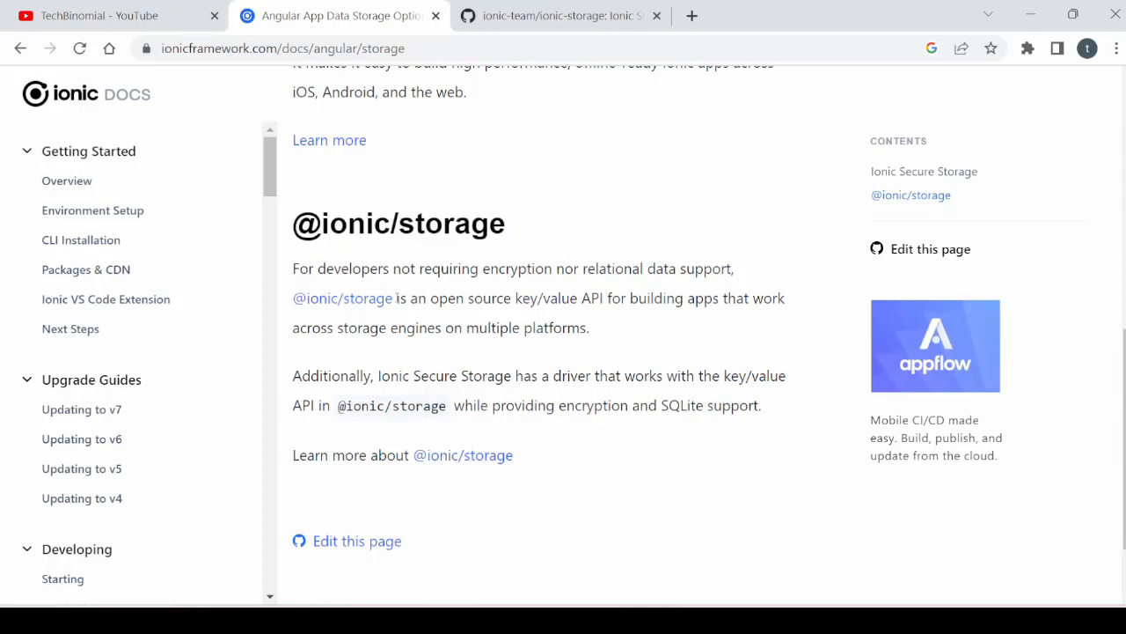
pyautogui.moveTo(398, 297); pyautogui.dragTo(627, 298)
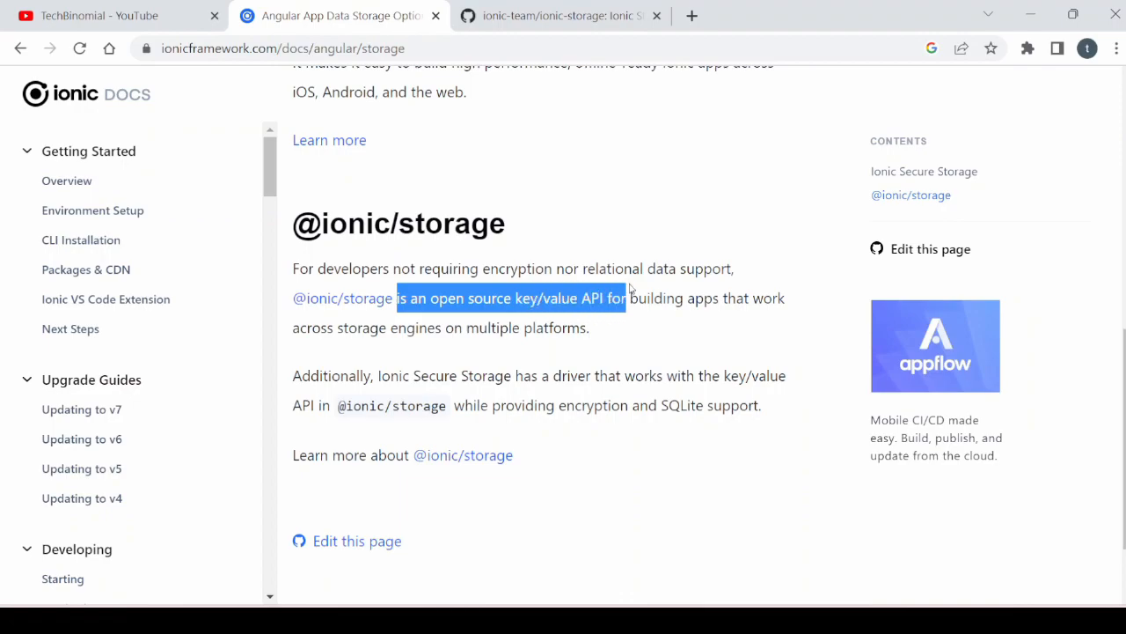
pyautogui.moveTo(625, 298); pyautogui.dragTo(785, 298)
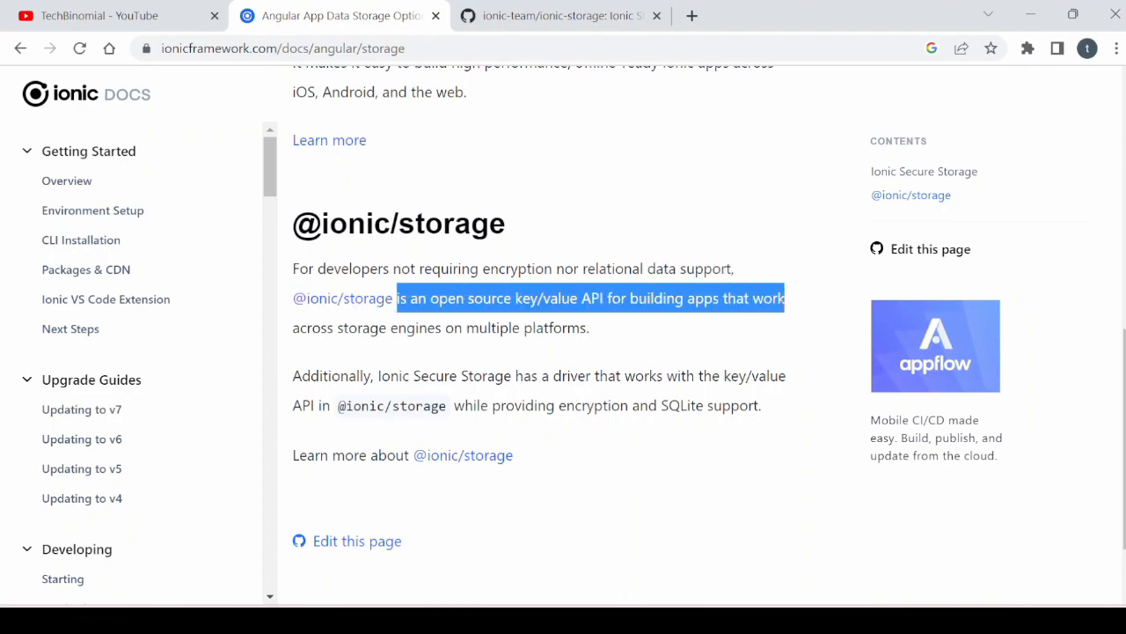
pyautogui.click(676, 339)
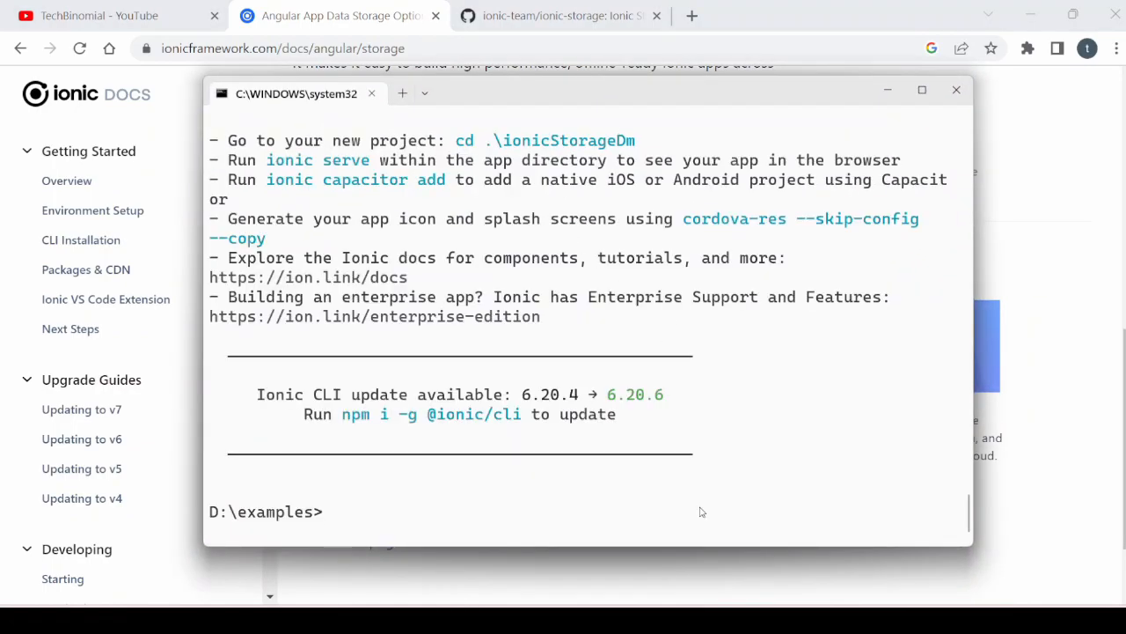
pyautogui.write('cd ionicStorageDm')
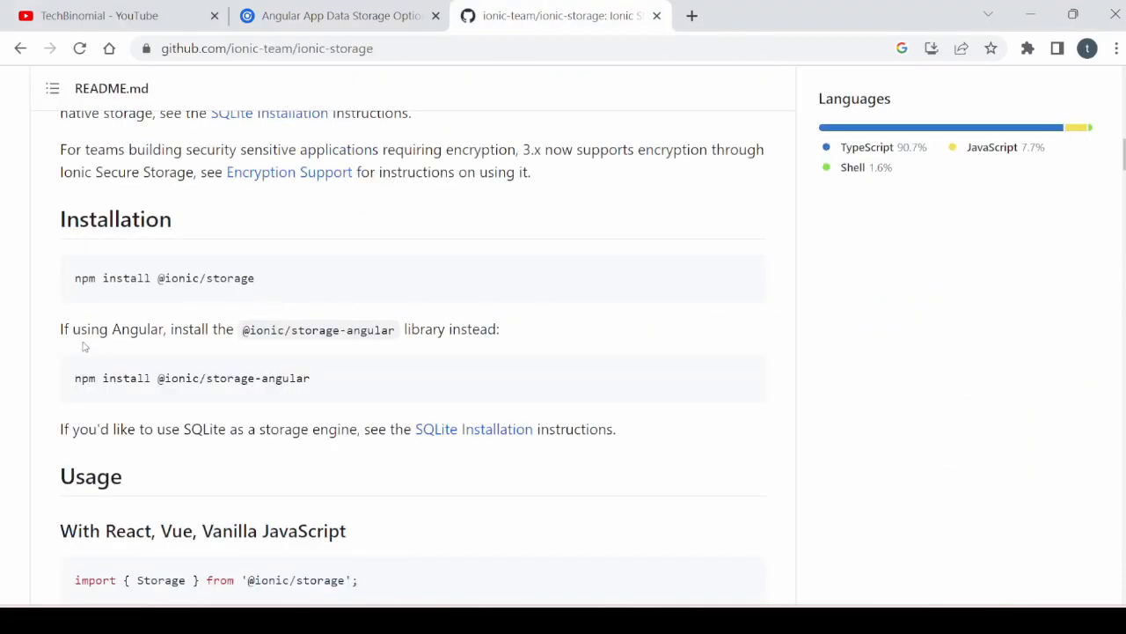
pyautogui.moveTo(60, 329); pyautogui.dragTo(261, 329)
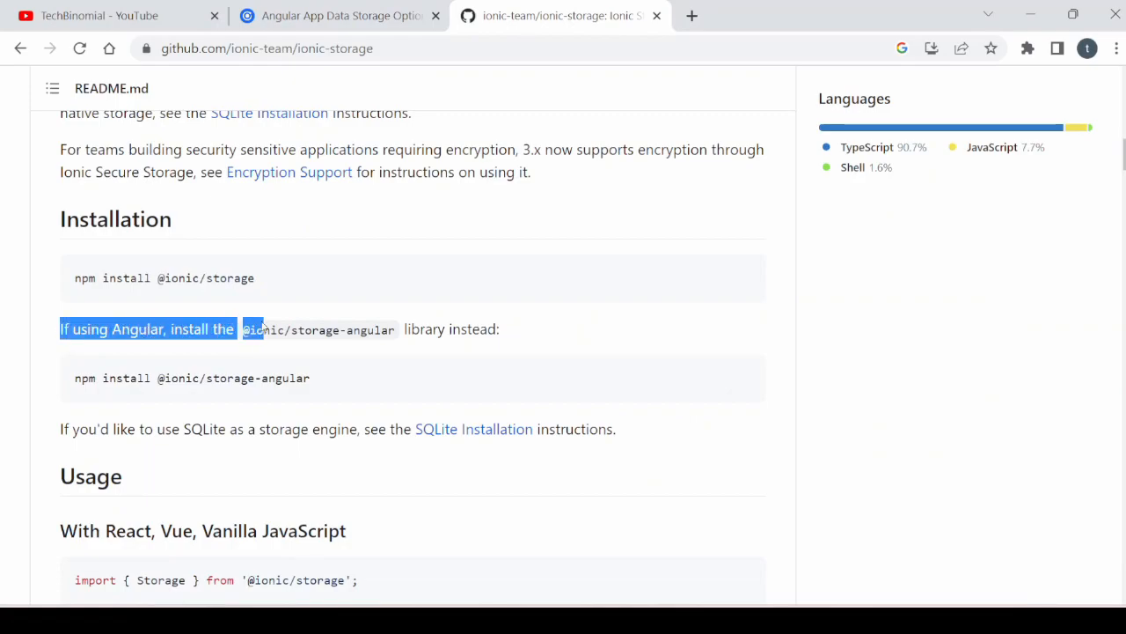
pyautogui.moveTo(255, 329); pyautogui.dragTo(500, 329)
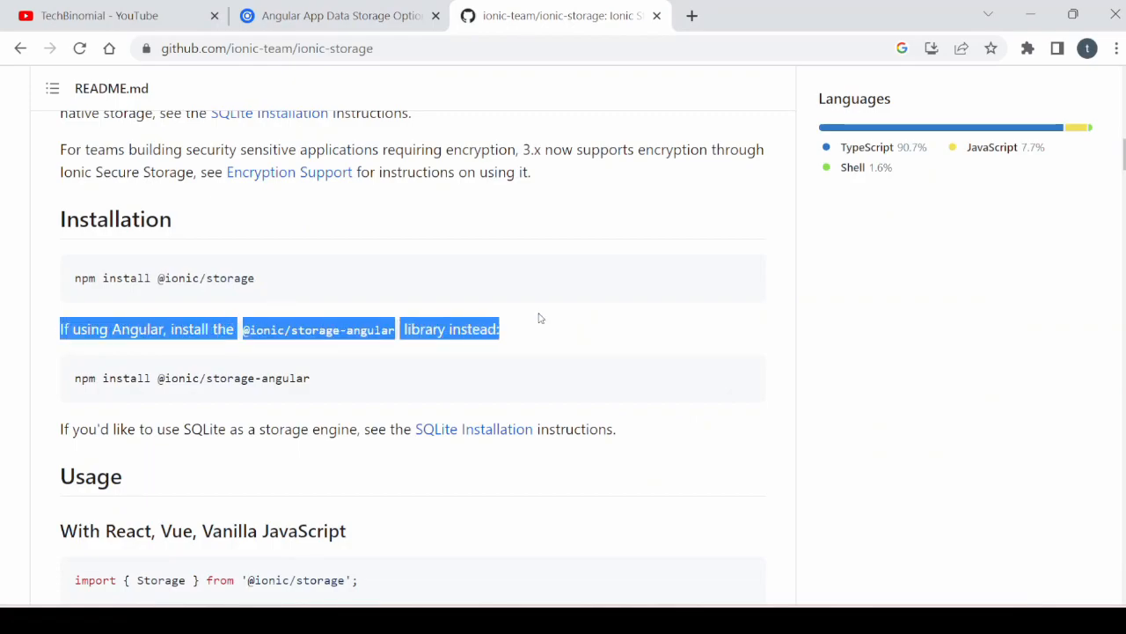
pyautogui.moveTo(764, 352)
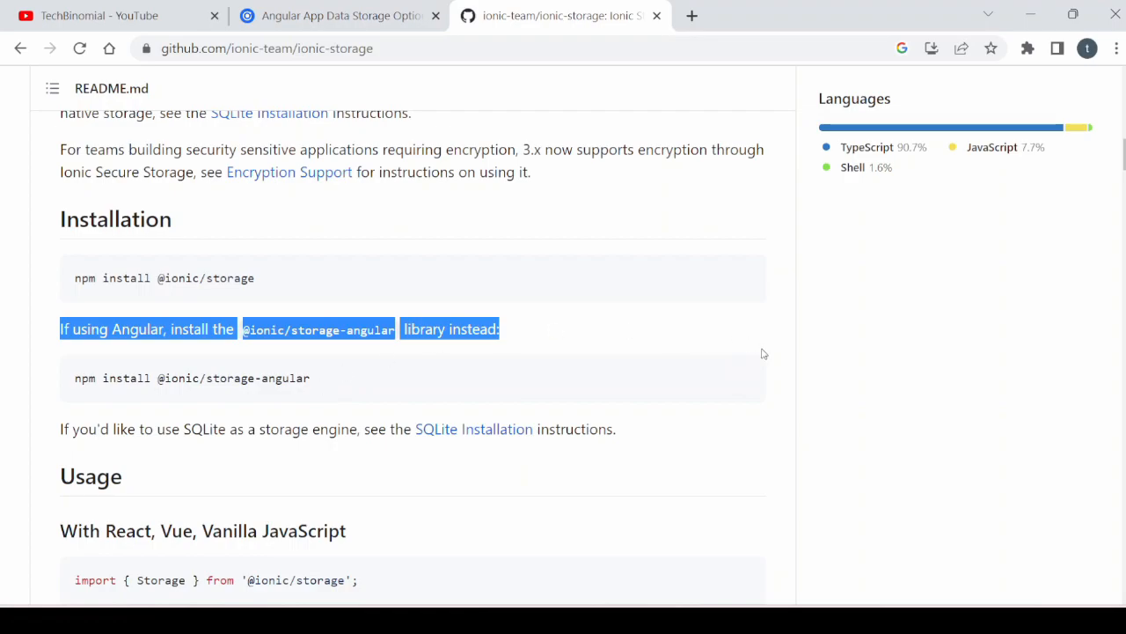
pyautogui.click(743, 377)
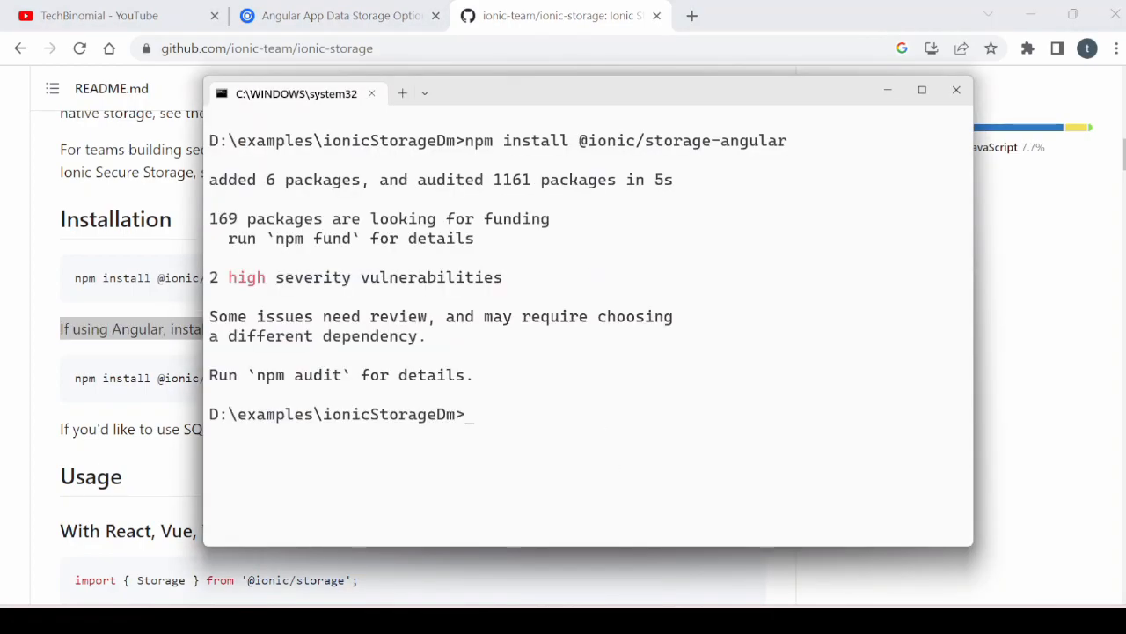
# Generate the service with 'ionic g service services/appStorage'
pyautogui.write('ioni')
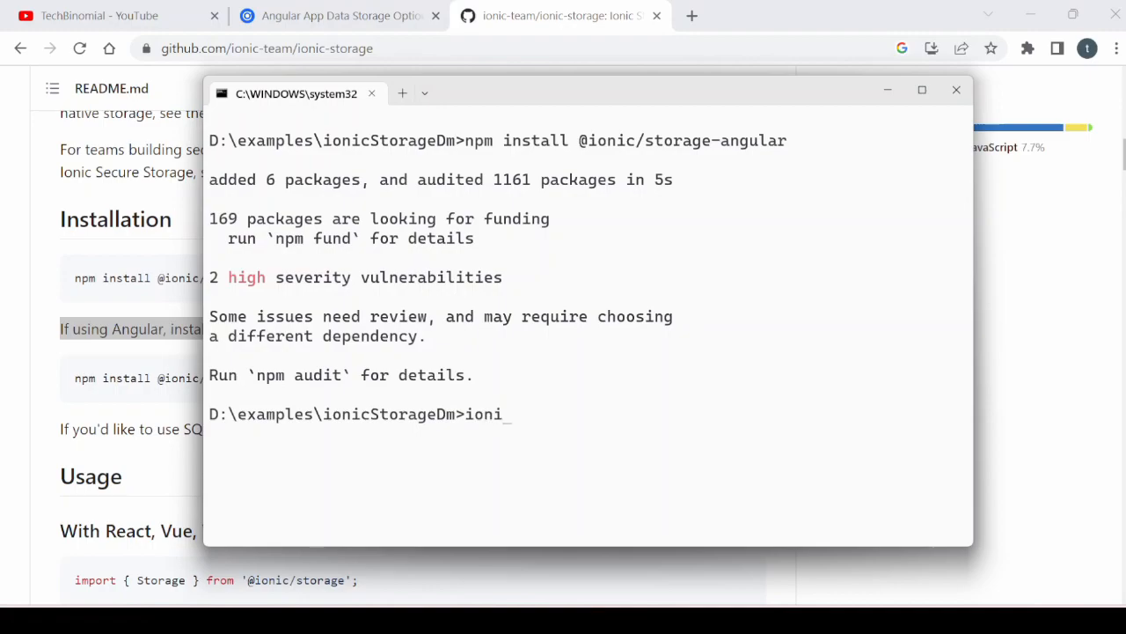
pyautogui.write('c')
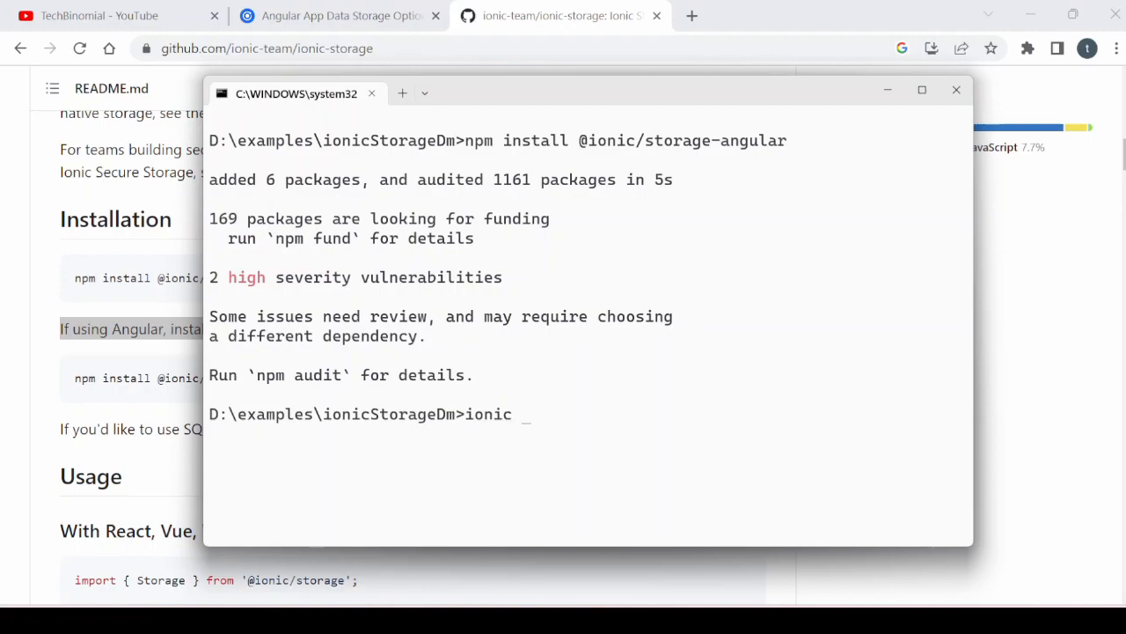
pyautogui.write('g s')
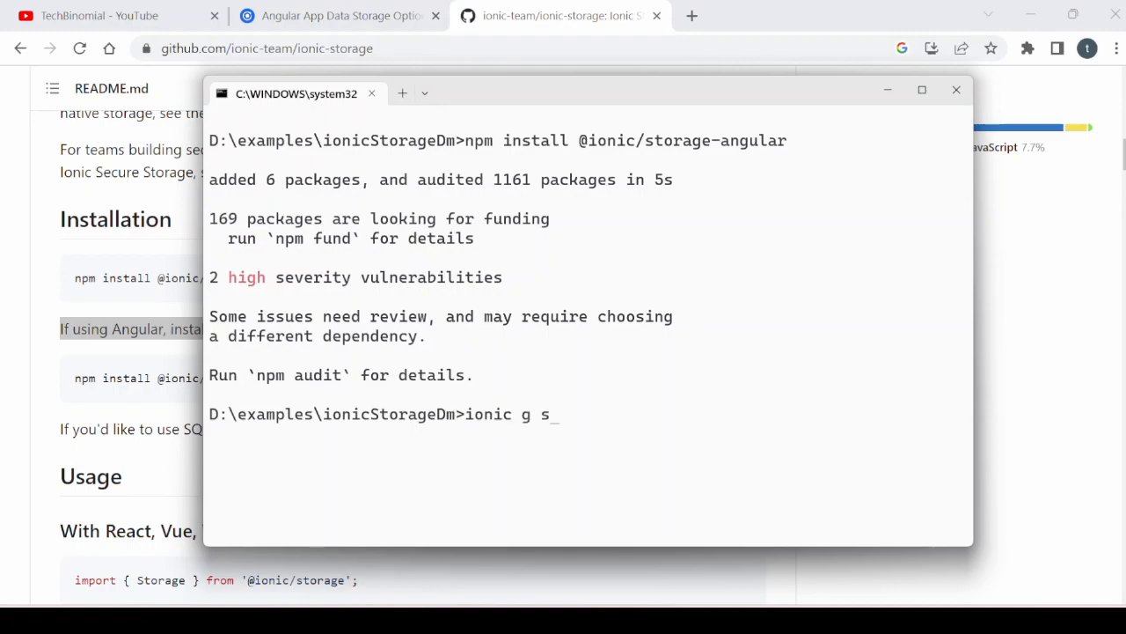
pyautogui.write('ervice se')
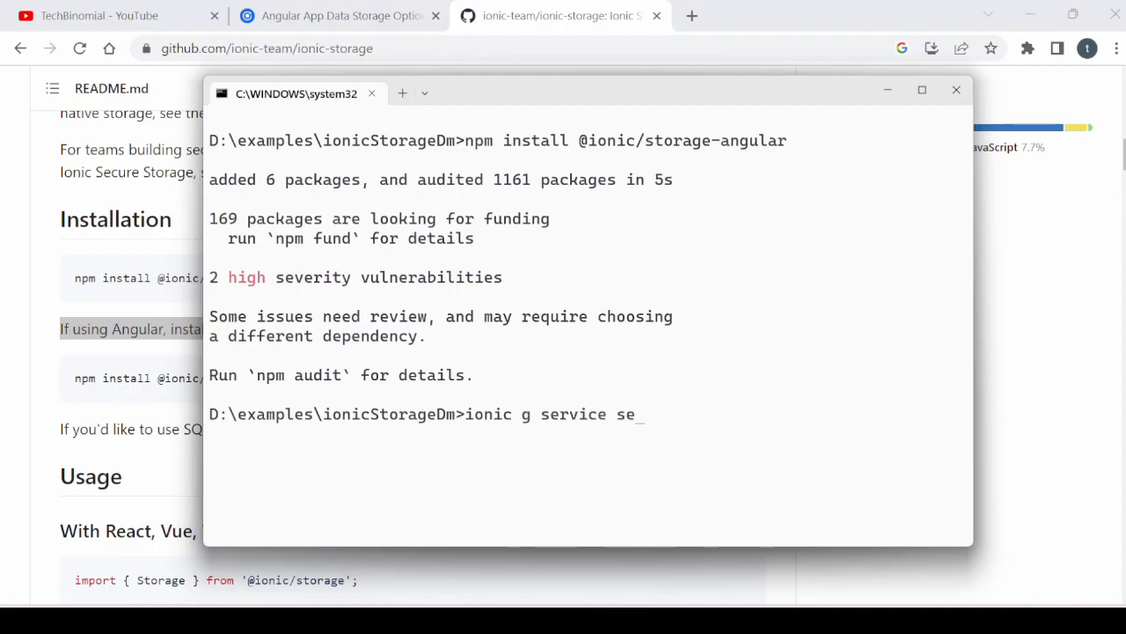
pyautogui.write('rvi')
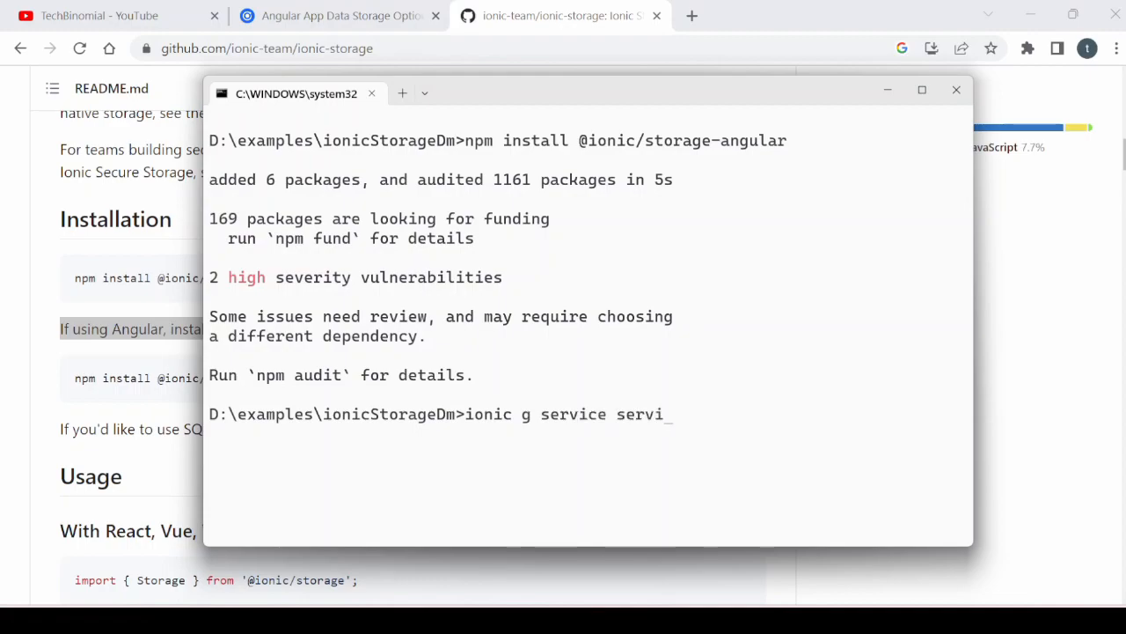
pyautogui.write('ces/')
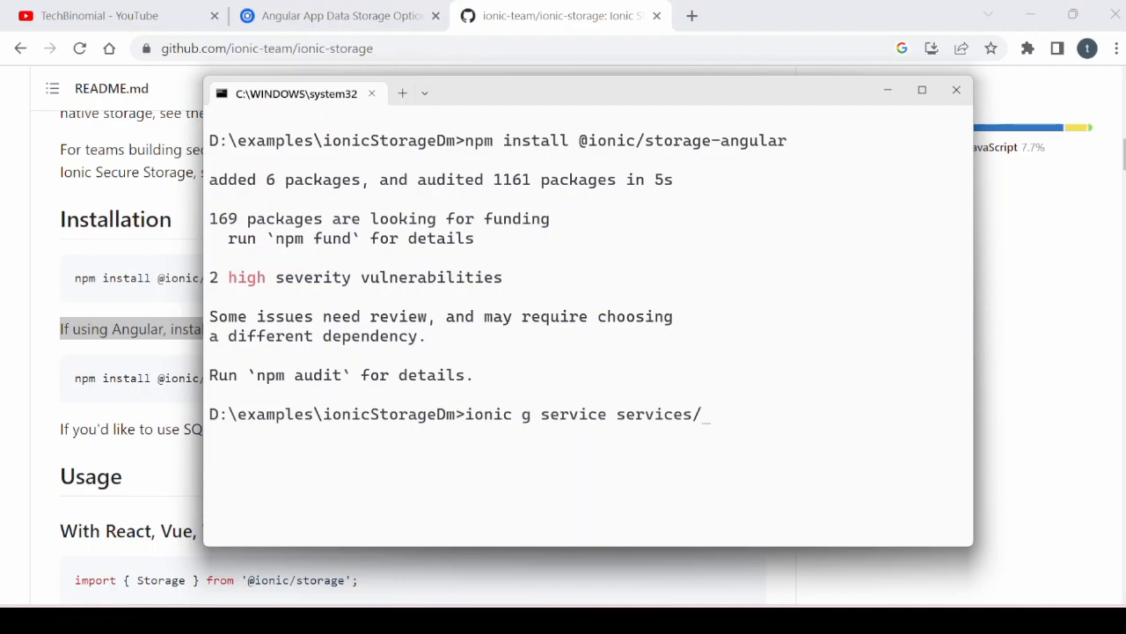
pyautogui.write('app')
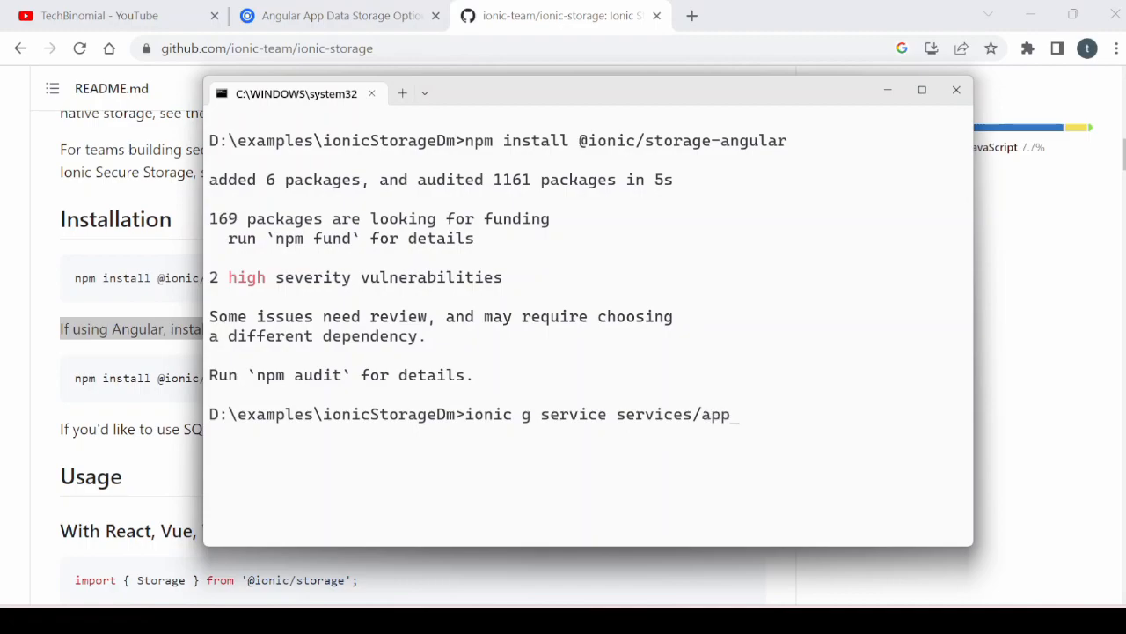
pyautogui.write('Storage')
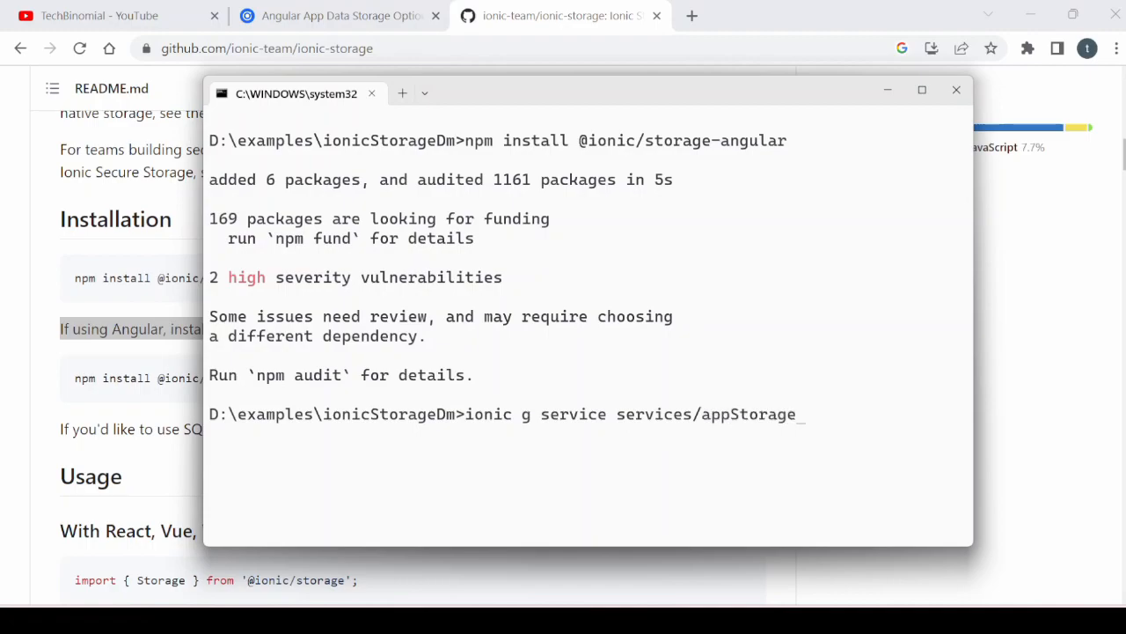
pyautogui.press('Return')
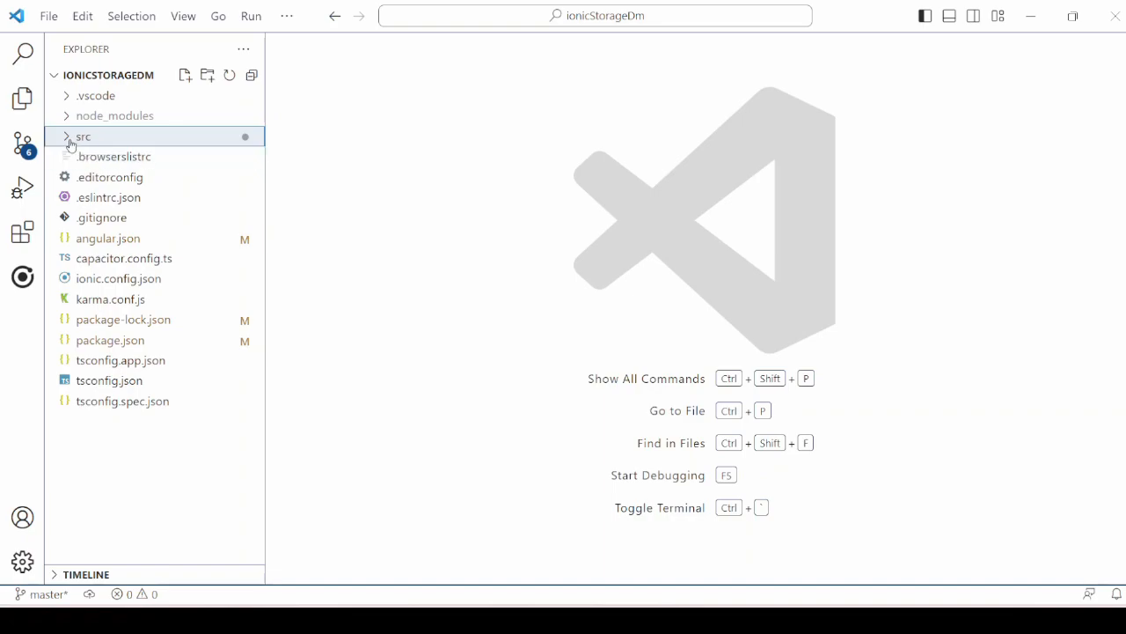
# Open main.ts from the src folder in the Explorer
pyautogui.click(83, 136)
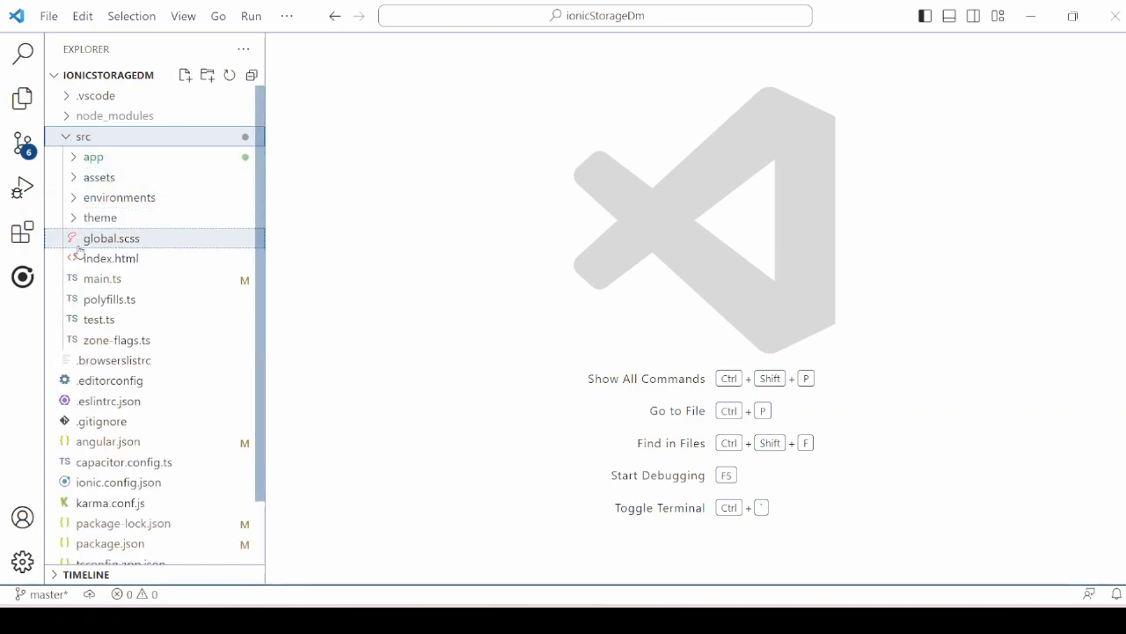
pyautogui.click(102, 279)
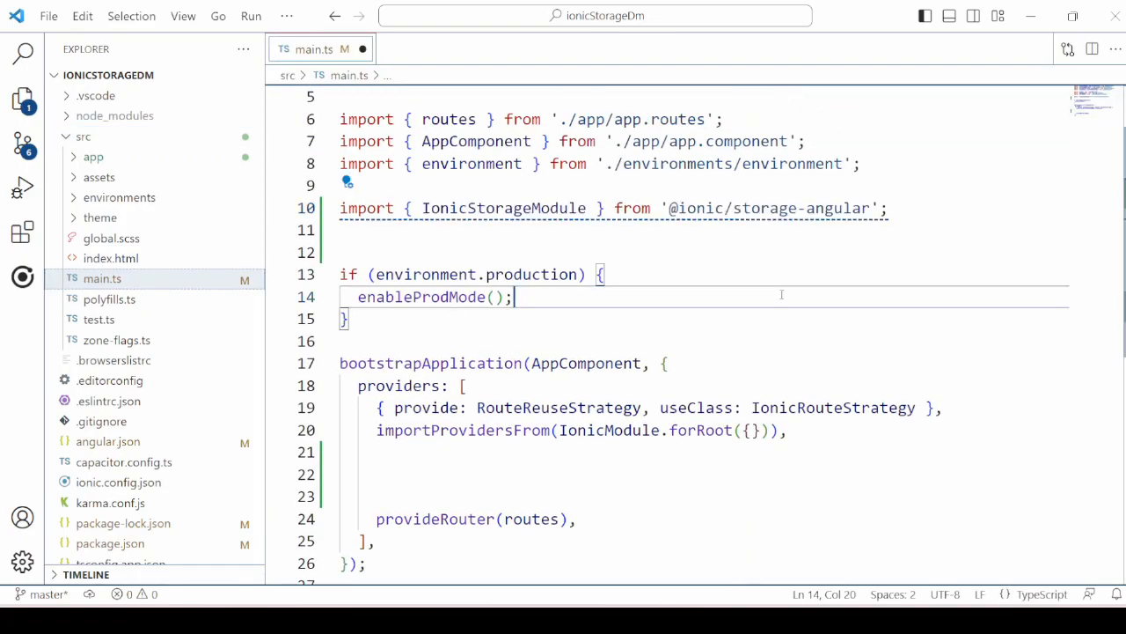
pyautogui.write("import { Drivers } from '@ionic/storage';")
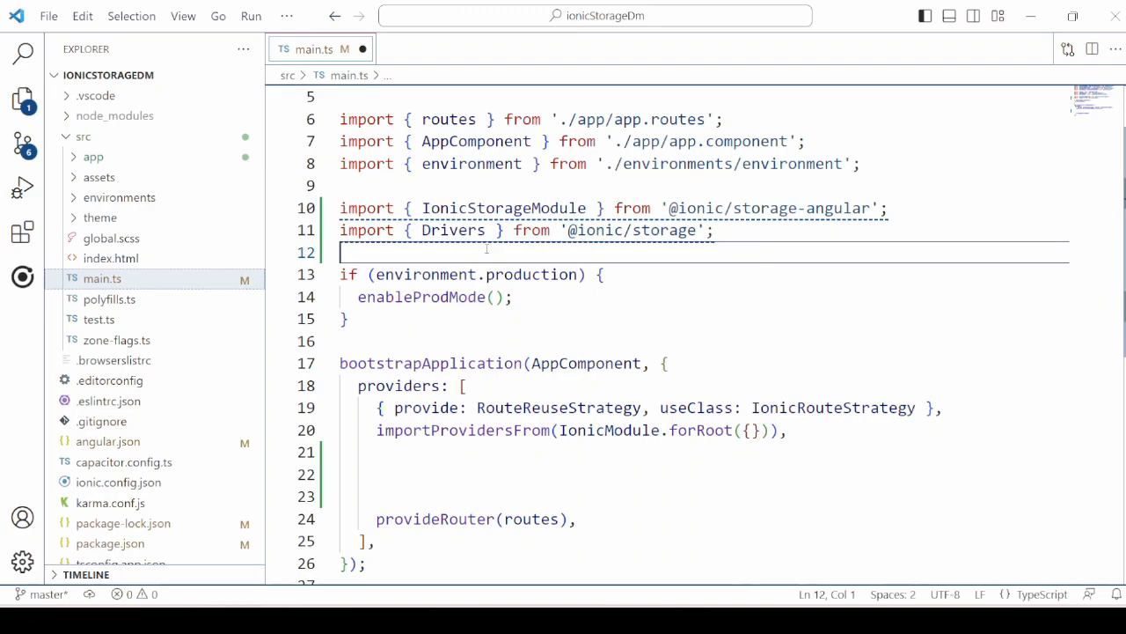
pyautogui.doubleClick(452, 229)
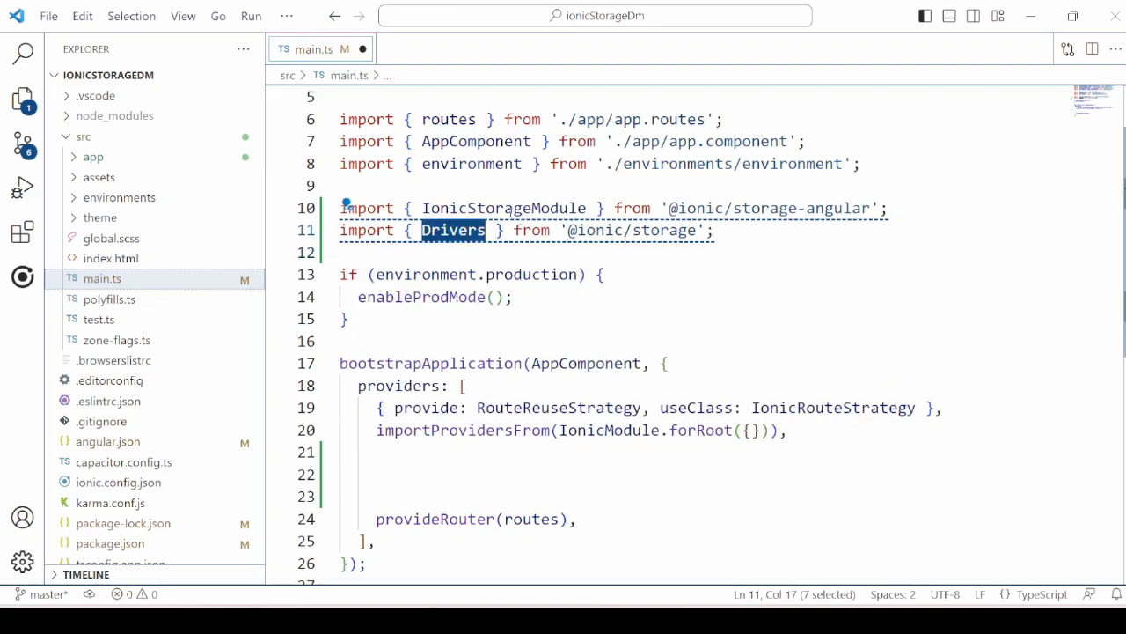
pyautogui.click(602, 275)
pyautogui.write('importProvidersFrom(')
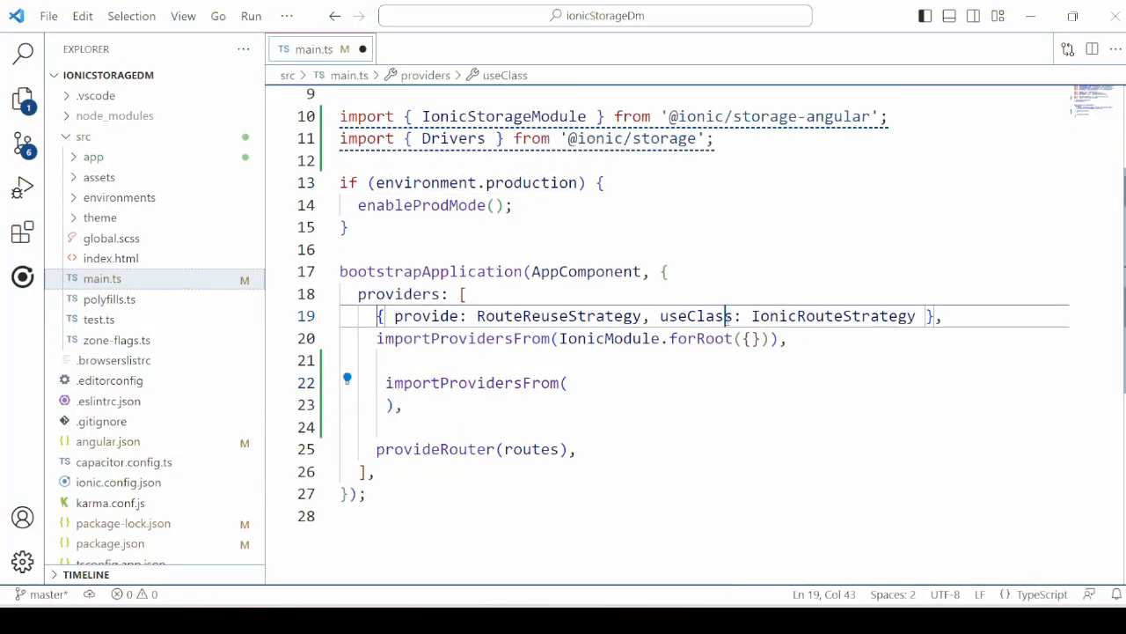
pyautogui.doubleClick(471, 382)
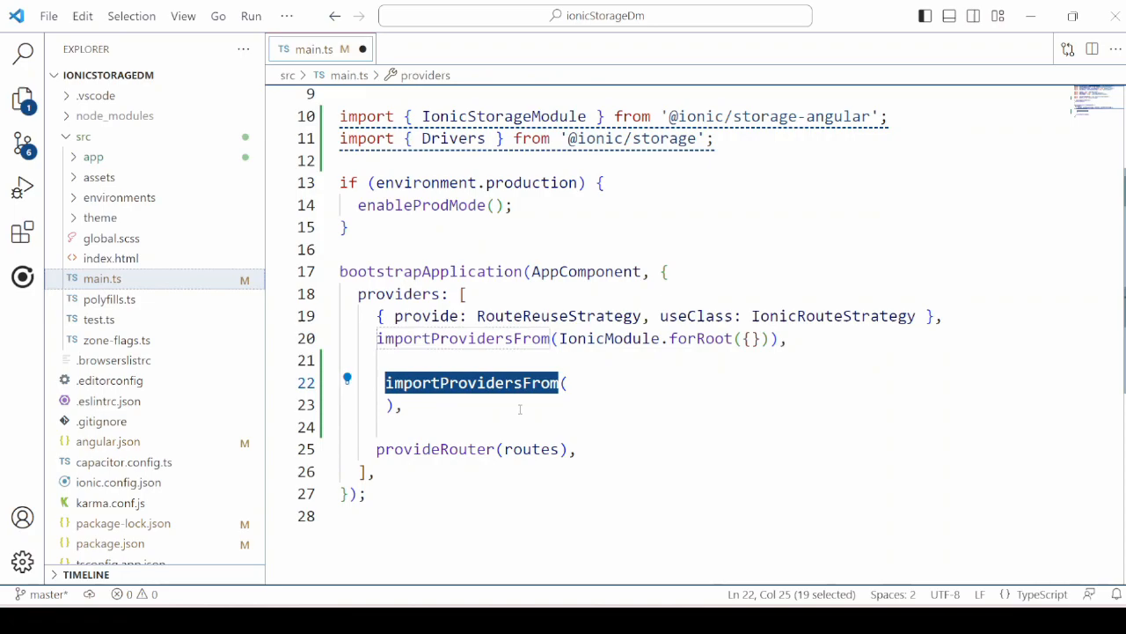
pyautogui.write('IonicStorageModule.forRoot()')
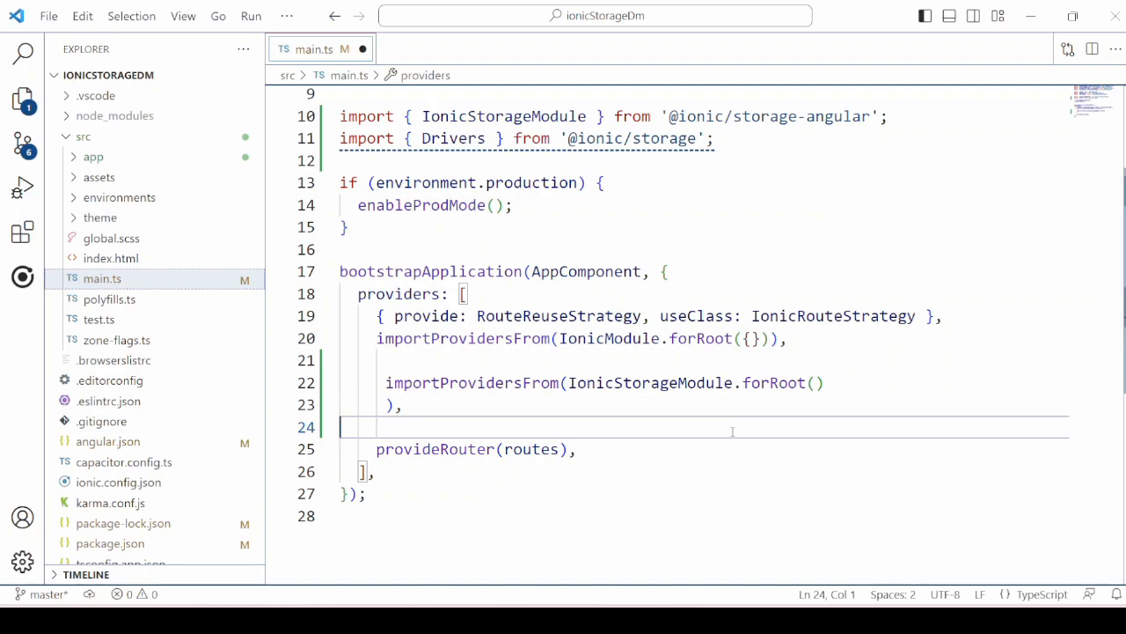
# Configure forRoot with name 'testdb' and driverOrder [Drivers.IndexedDB]
pyautogui.write('{')
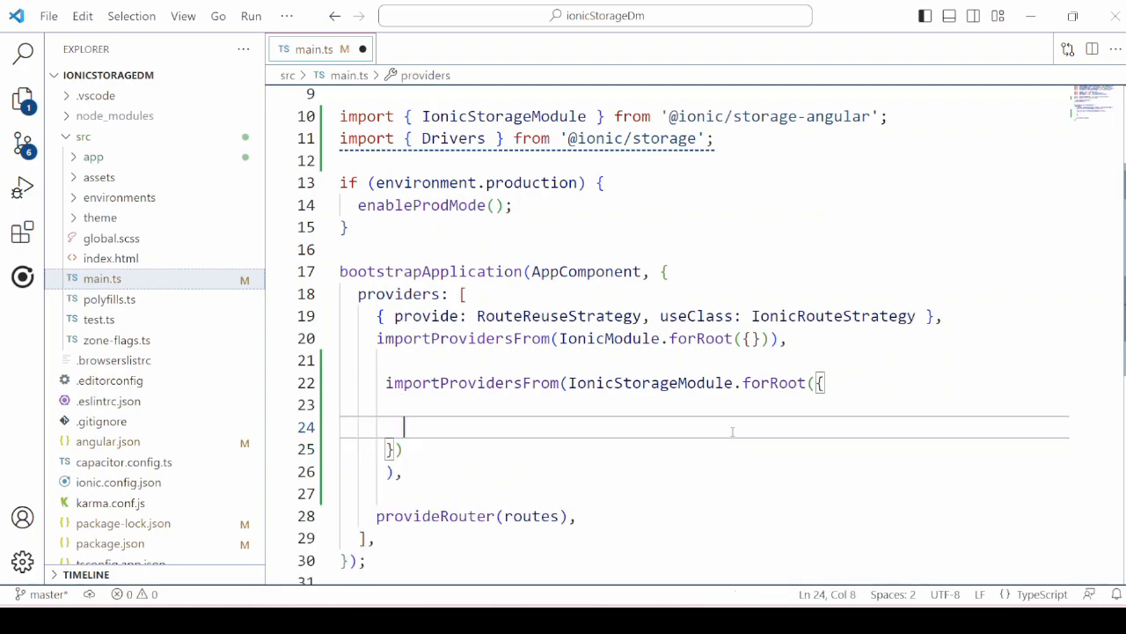
pyautogui.write("name: 'testdb',")
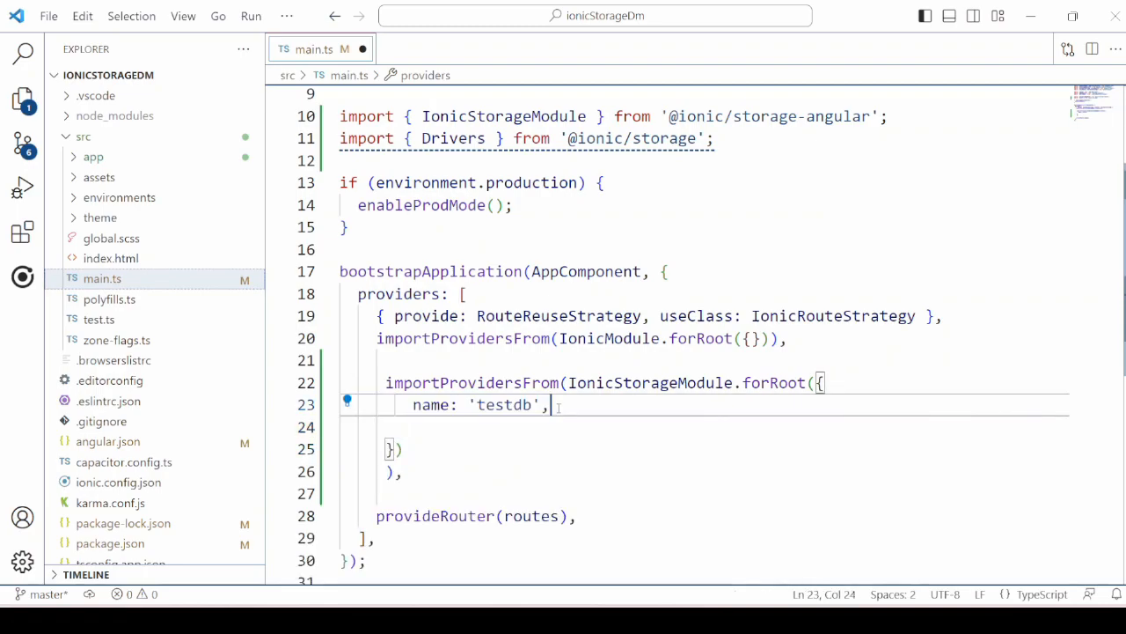
pyautogui.doubleClick(431, 403)
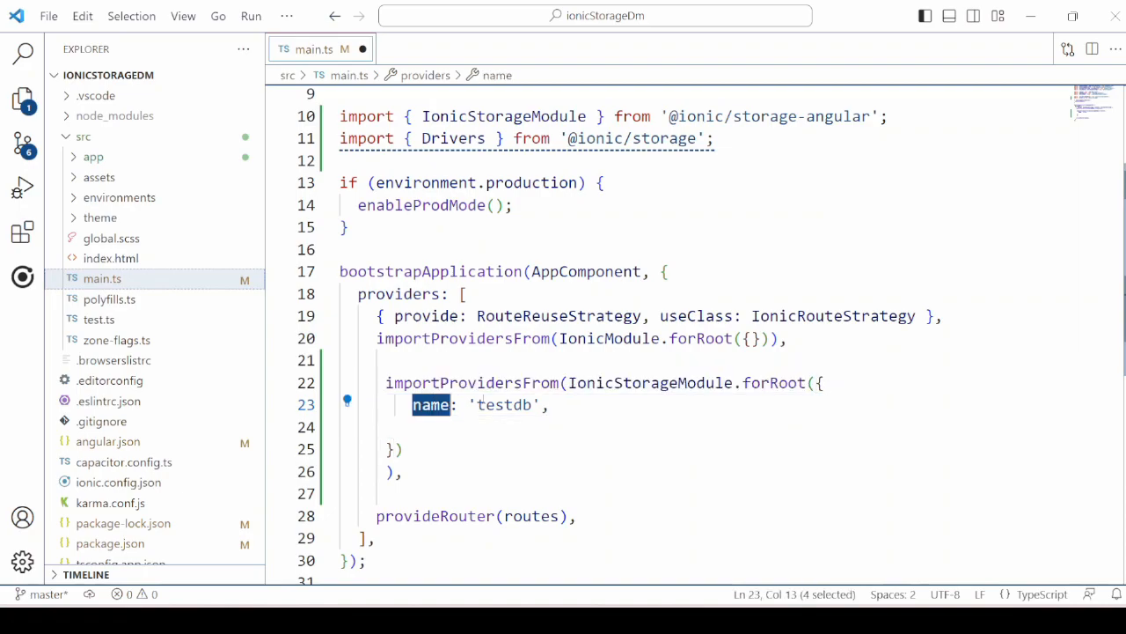
pyautogui.write('driverOrder: [Drivers.IndexedDB]')
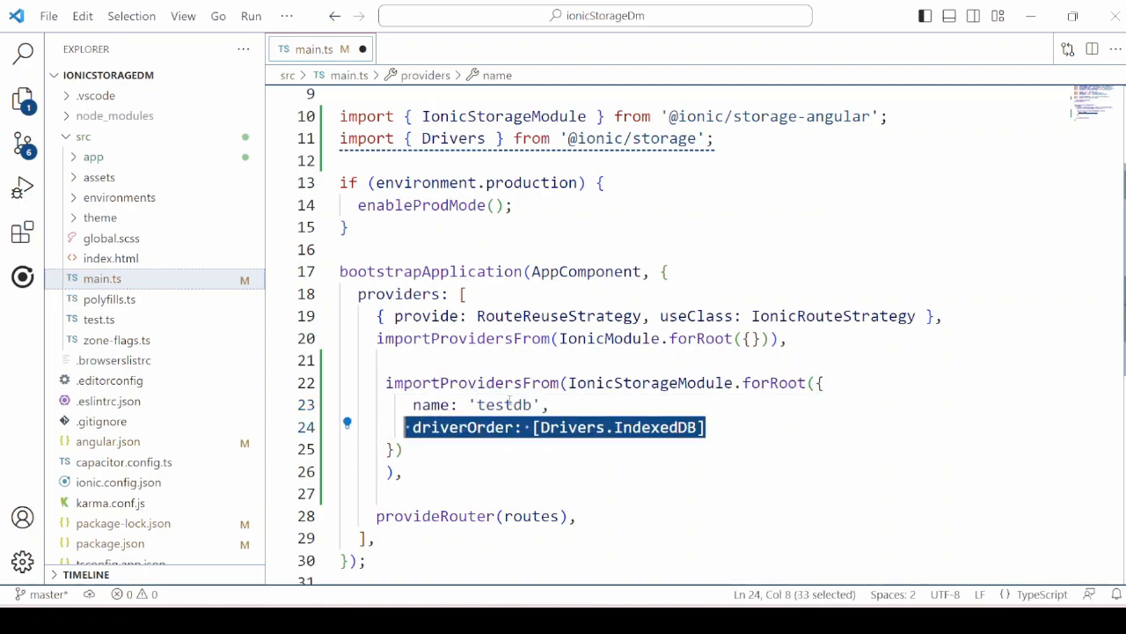
pyautogui.doubleClick(464, 428)
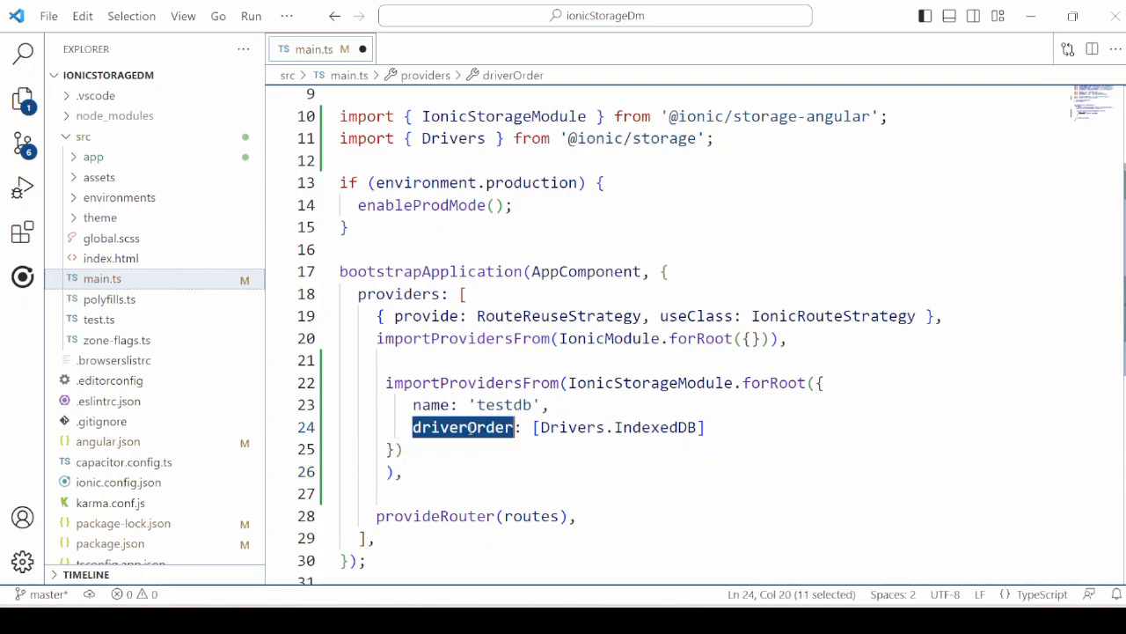
pyautogui.doubleClick(655, 428)
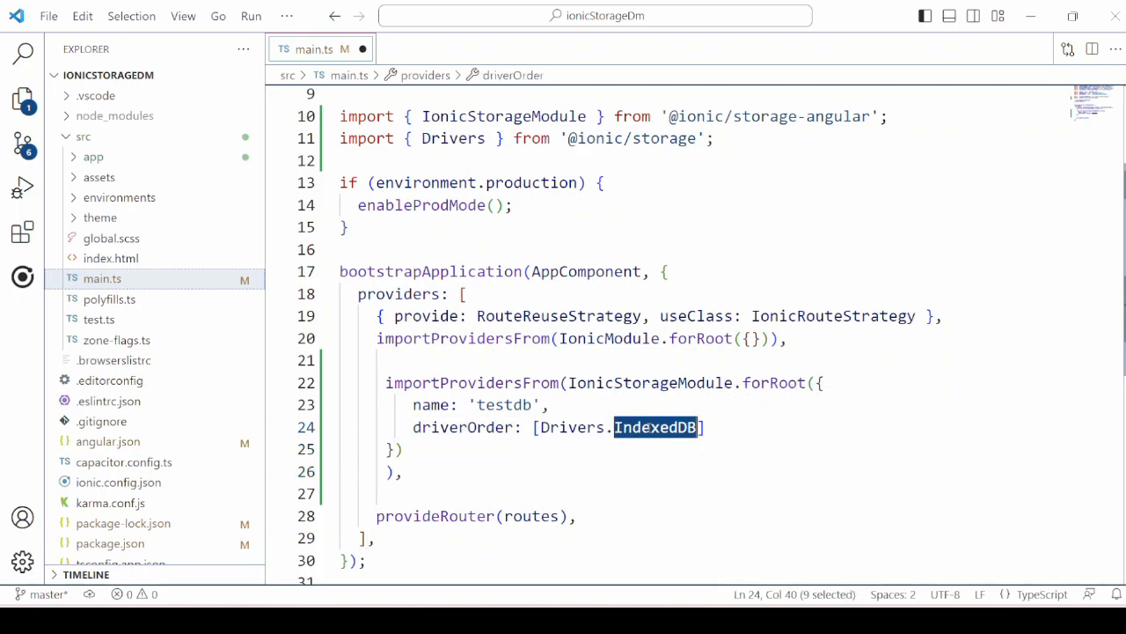
pyautogui.click(155, 240)
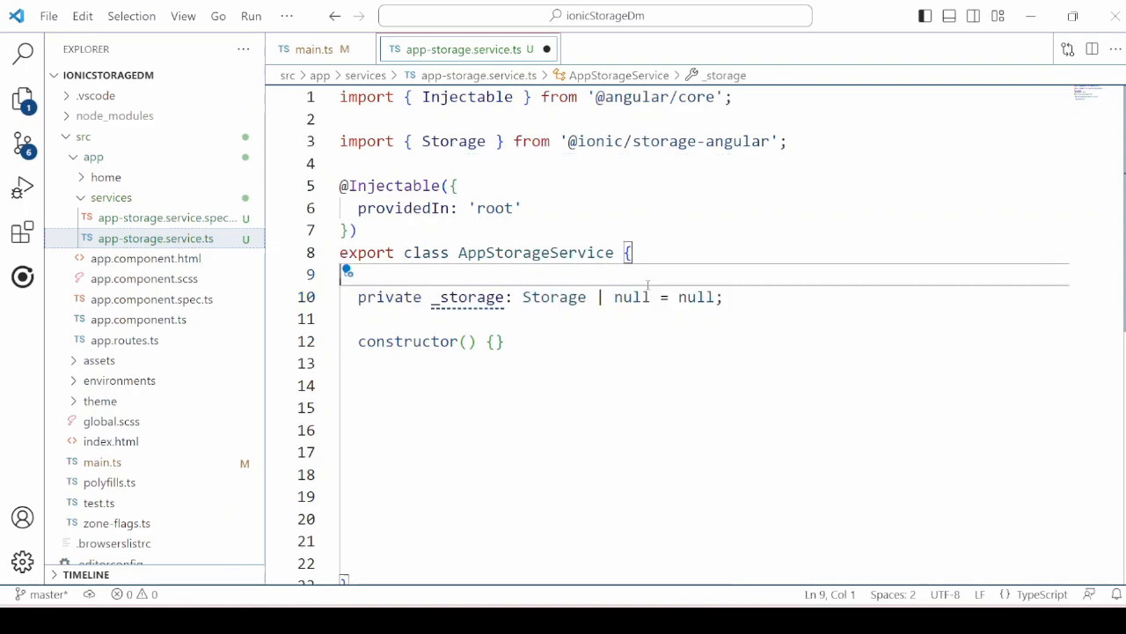
# Inject 'private storage: Storage' in the constructor and add an async init awaiting storage.create()
pyautogui.doubleClick(468, 296)
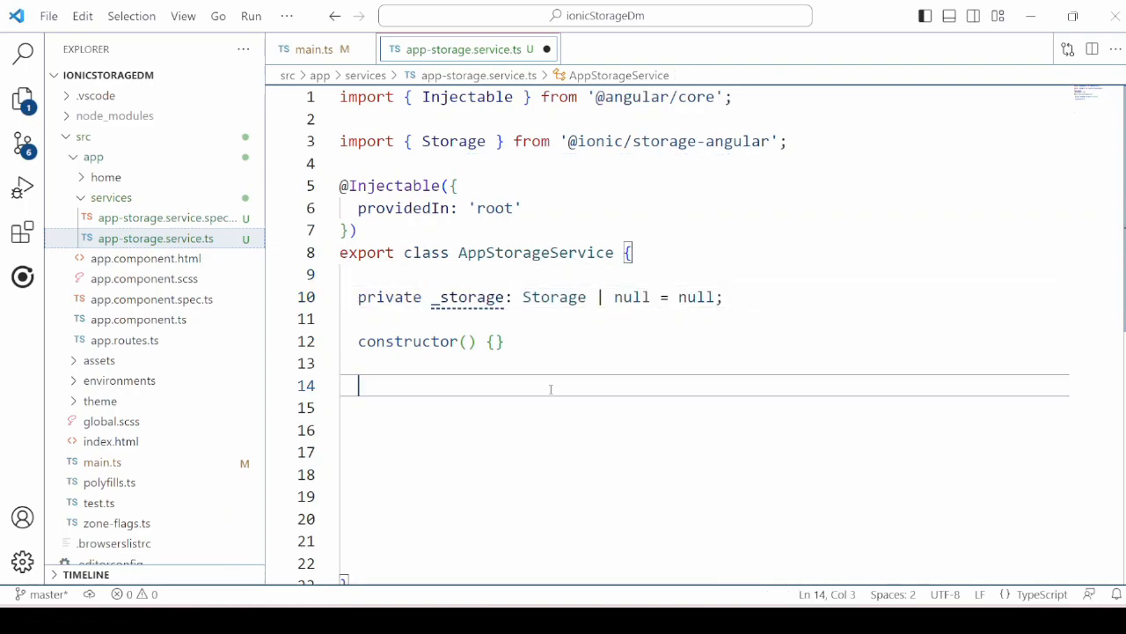
pyautogui.write('private storage: Storage')
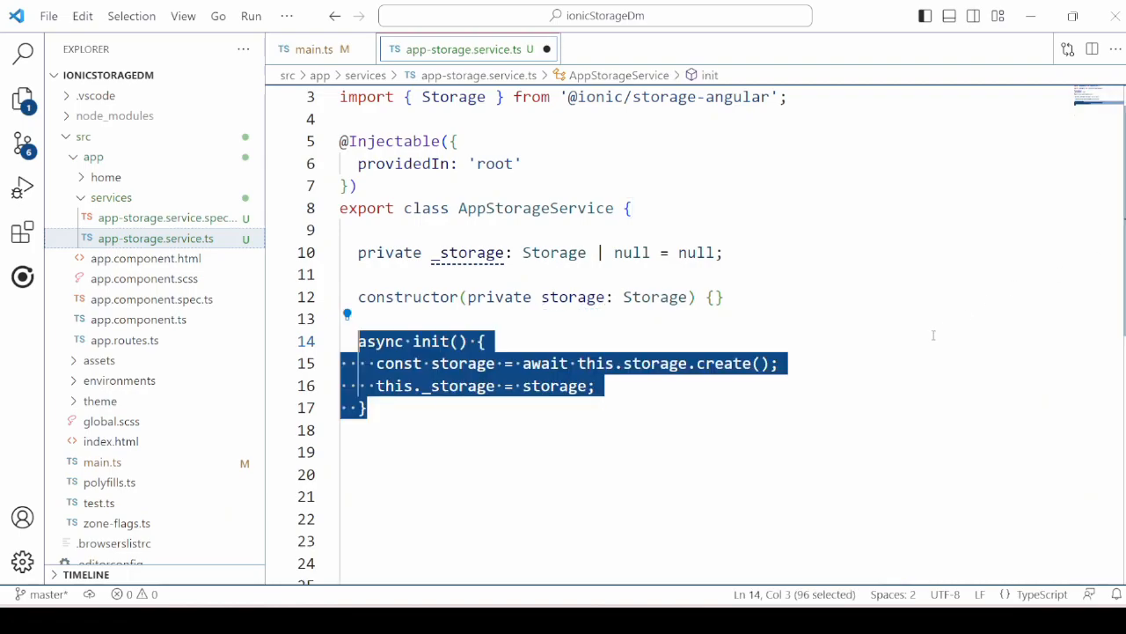
pyautogui.click(369, 407)
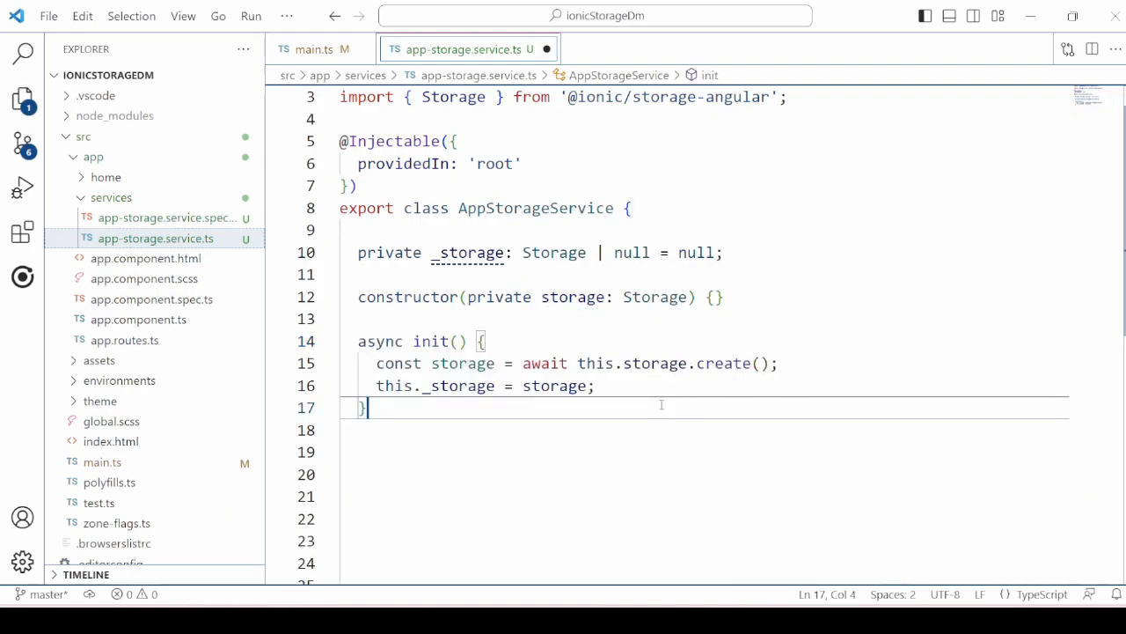
pyautogui.moveTo(655, 363)
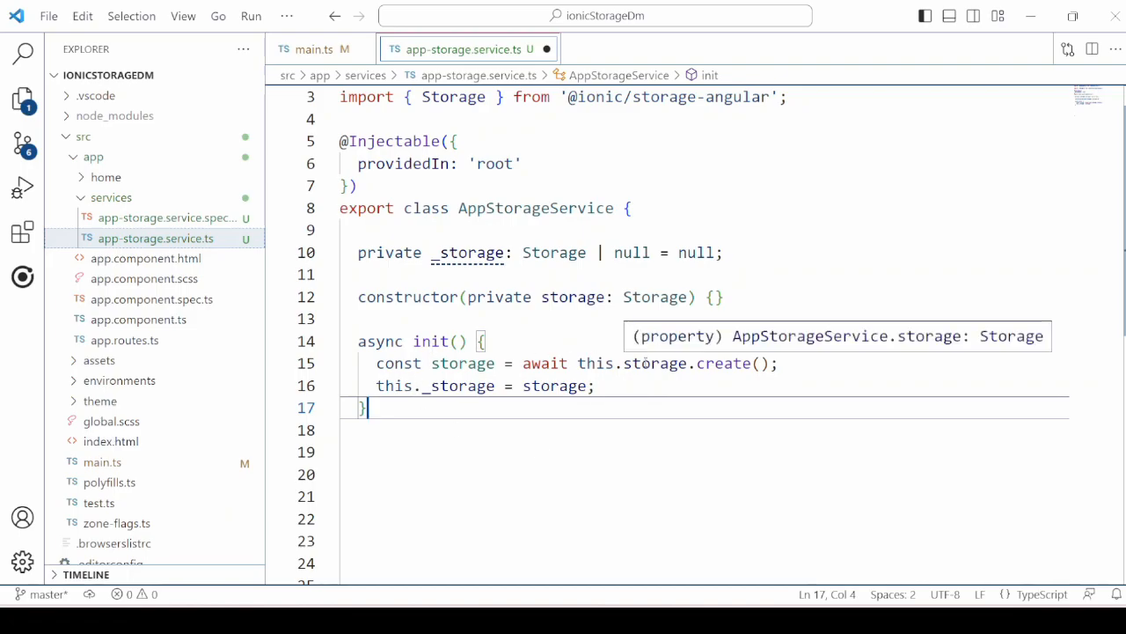
pyautogui.doubleClick(723, 363)
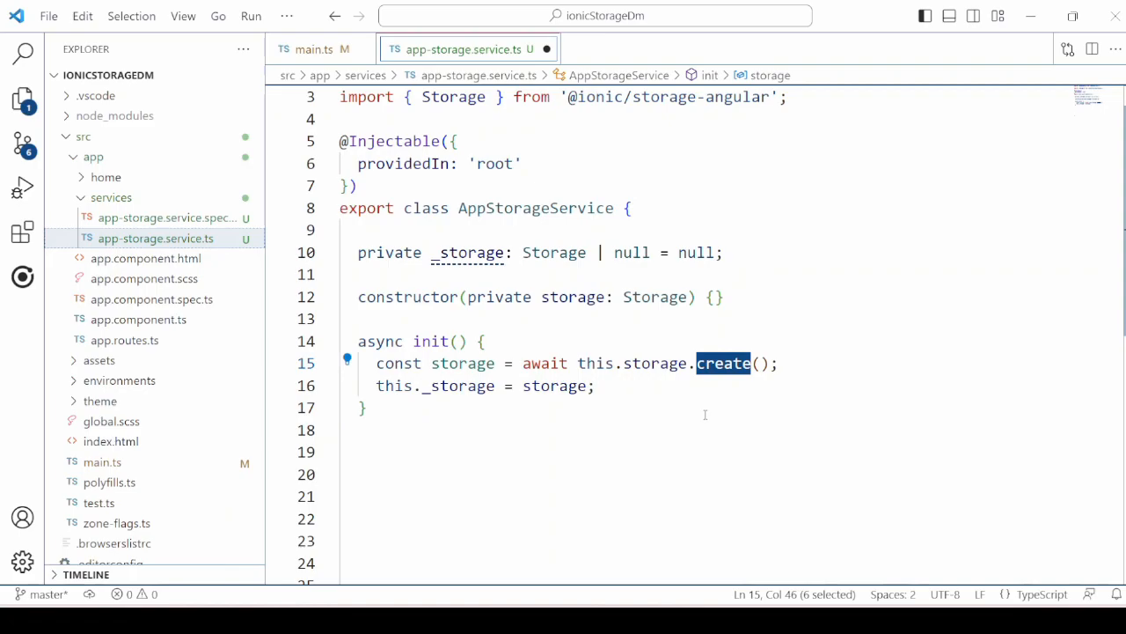
pyautogui.moveTo(440, 386)
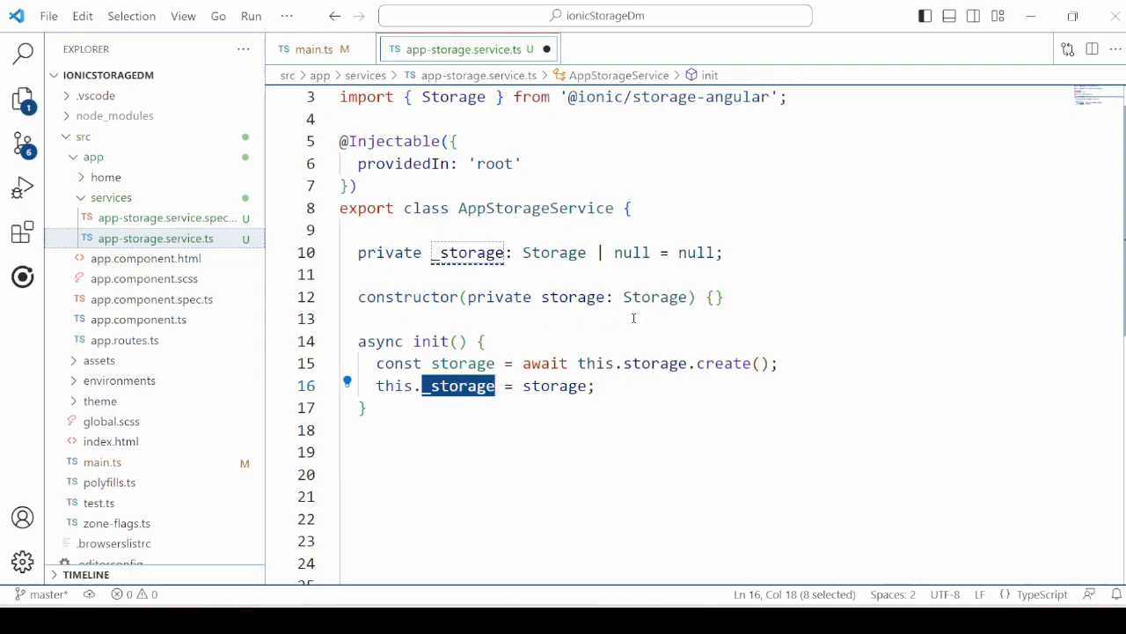
# Call this.init() from the AppStorageService constructor
pyautogui.write('this.init();')
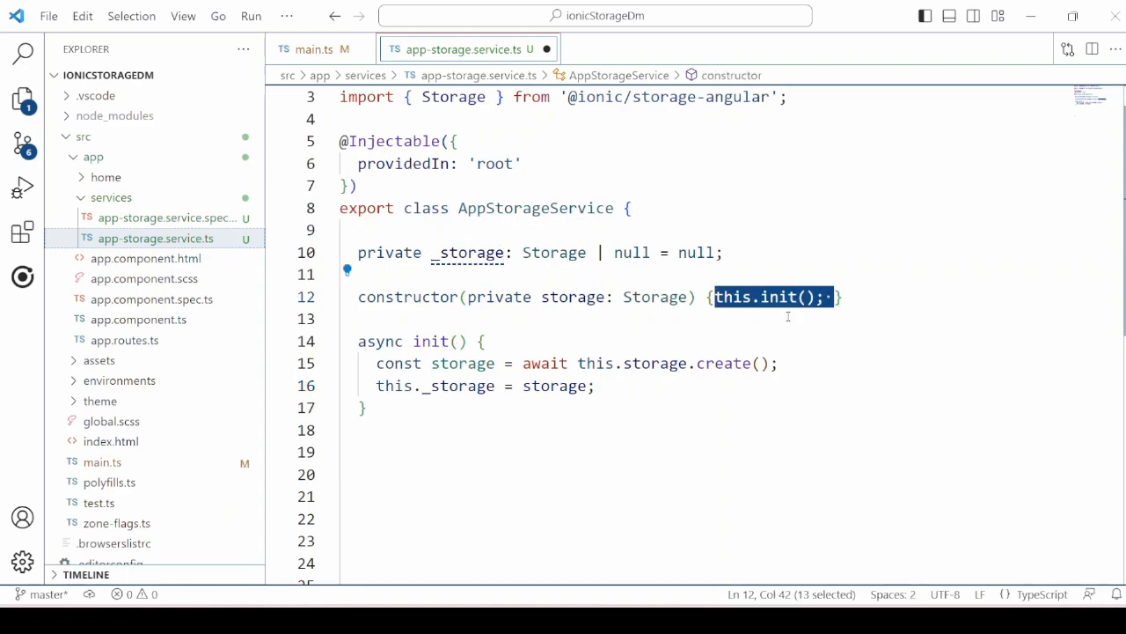
pyautogui.doubleClick(778, 296)
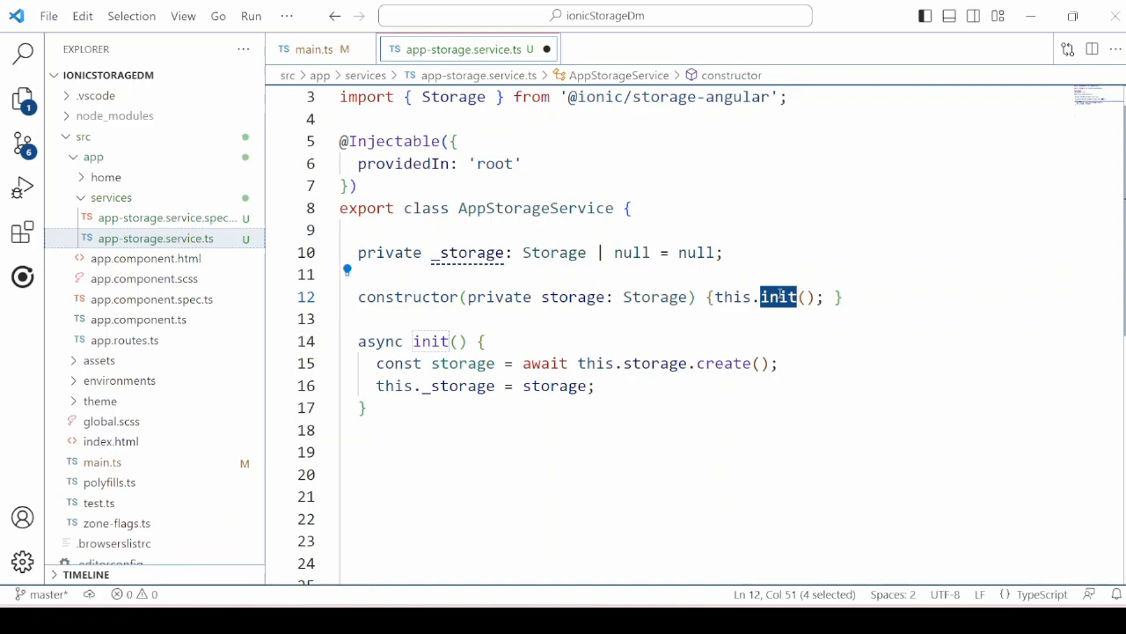
pyautogui.click(366, 406)
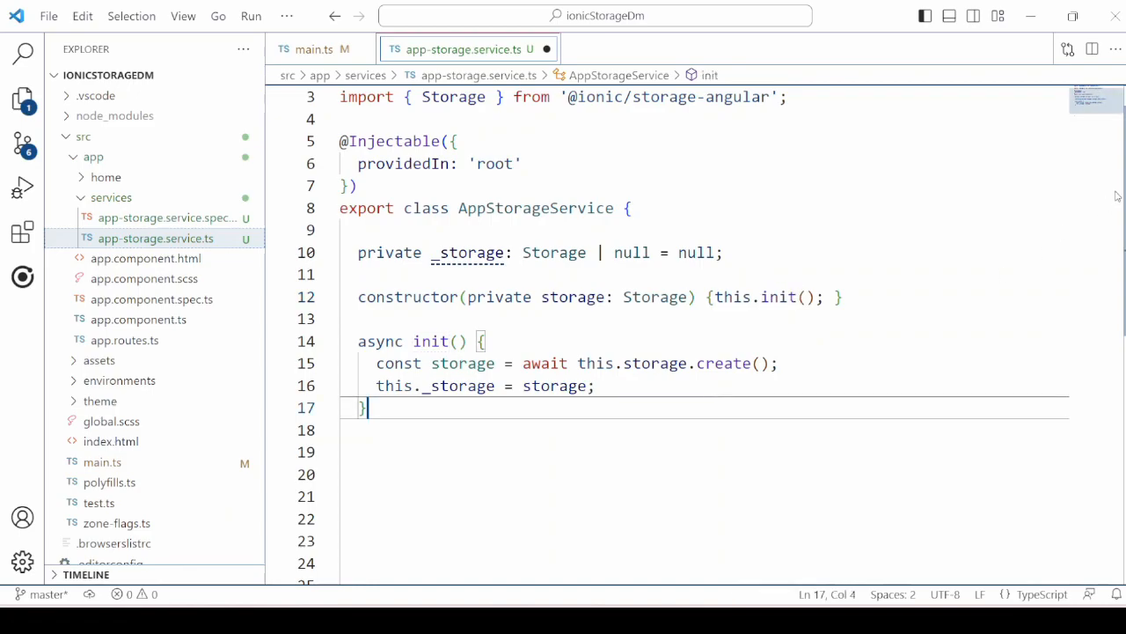
pyautogui.scroll(-3)
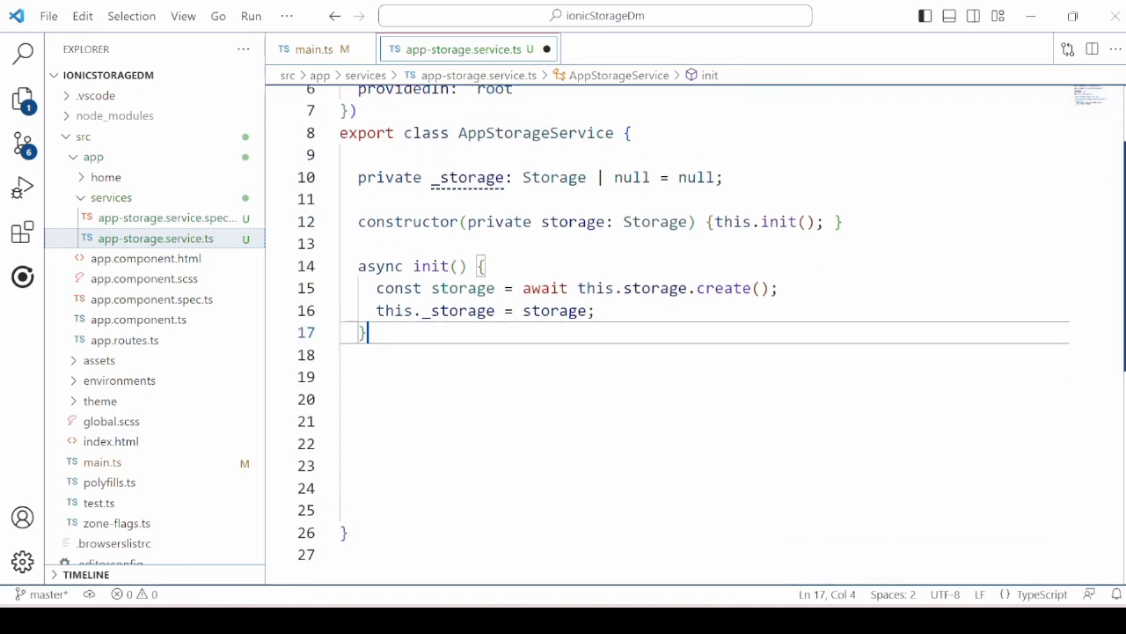
pyautogui.scroll(3)
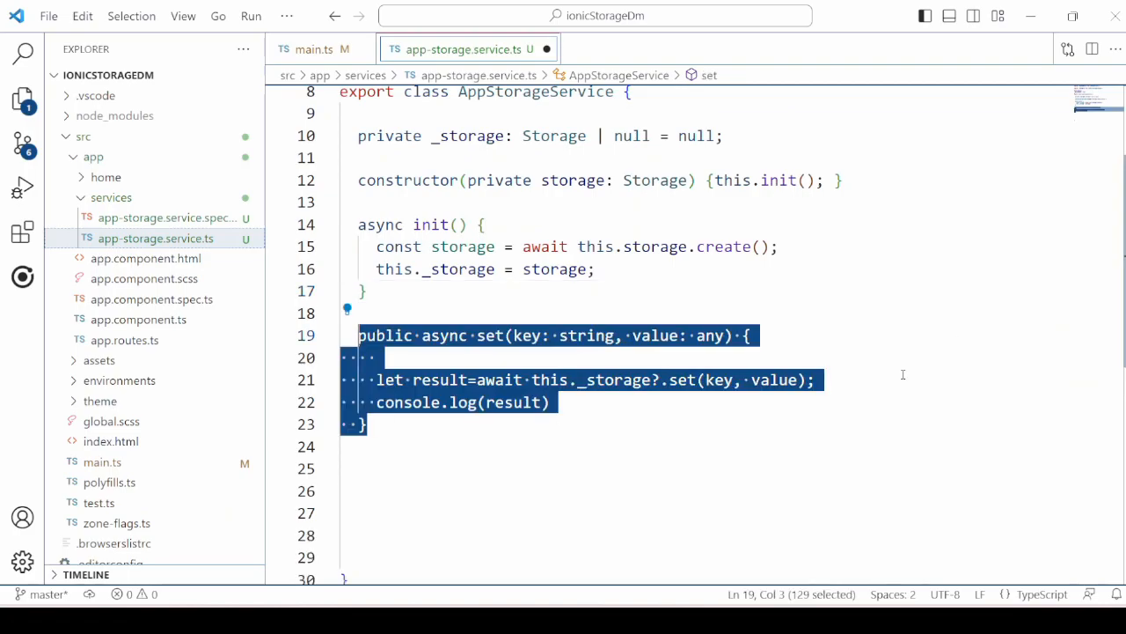
# Add the async set method awaiting this._storage?.set(key, value)
pyautogui.click(366, 423)
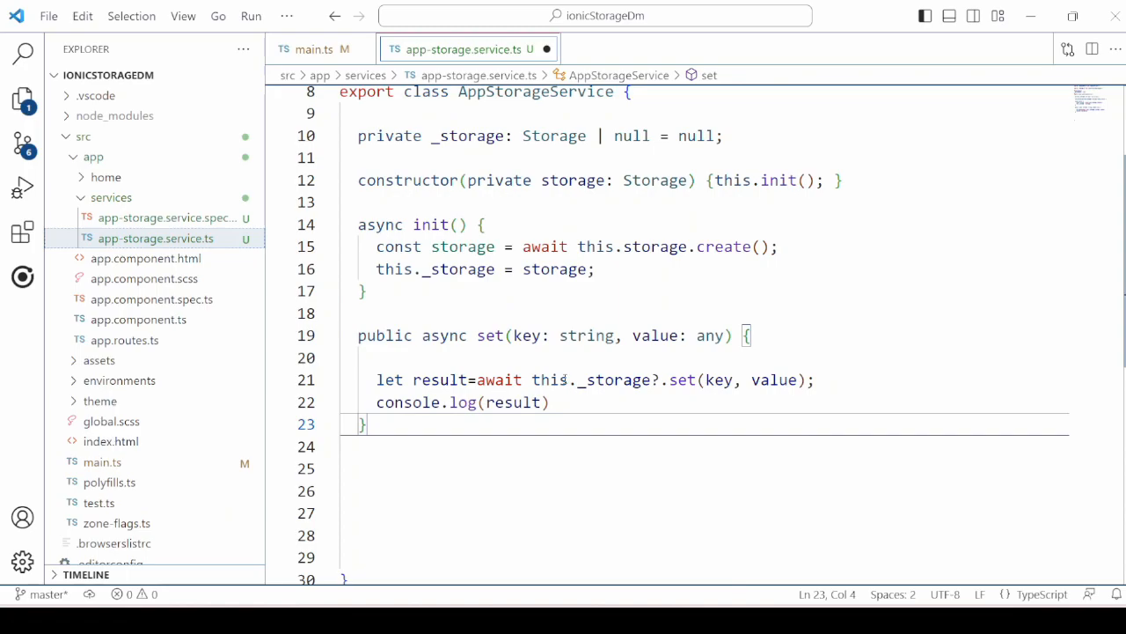
pyautogui.doubleClick(489, 335)
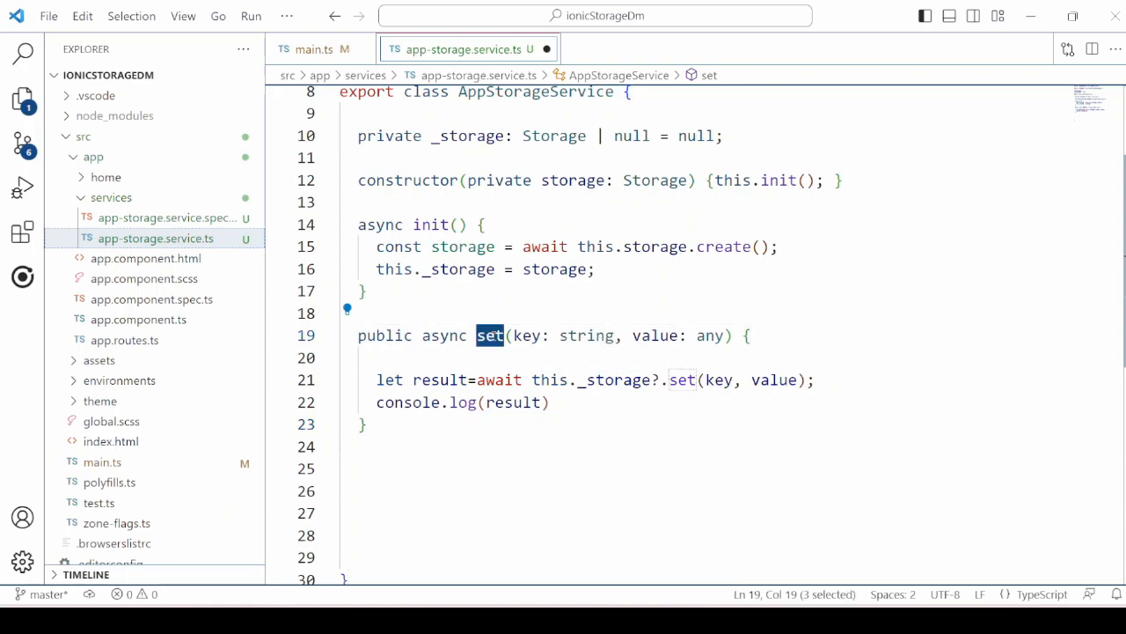
pyautogui.doubleClick(683, 380)
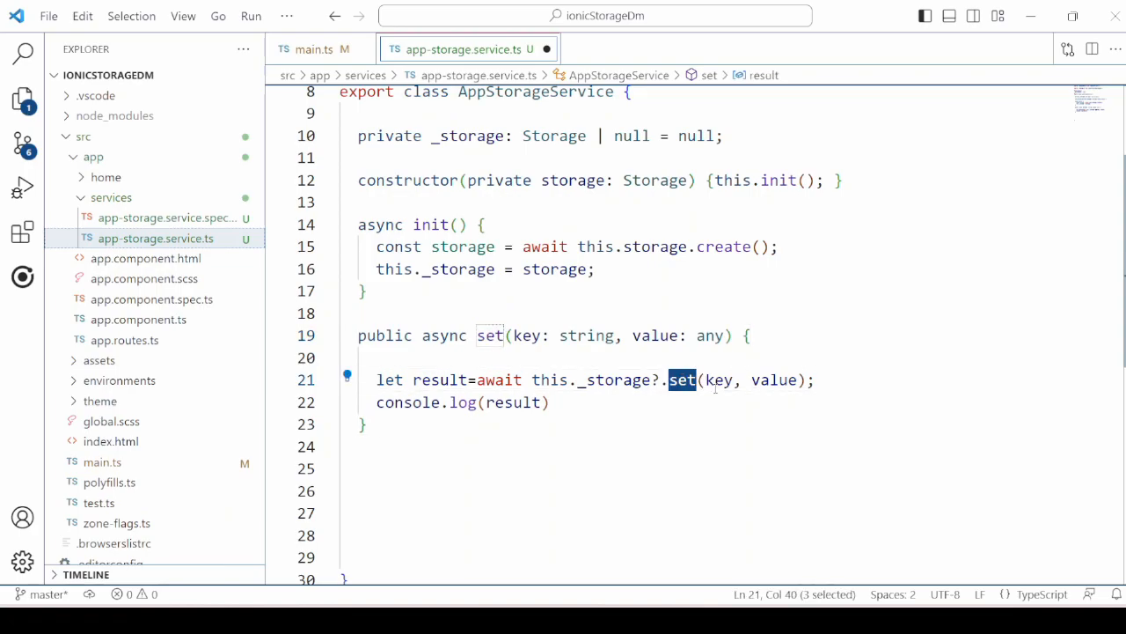
pyautogui.doubleClick(775, 380)
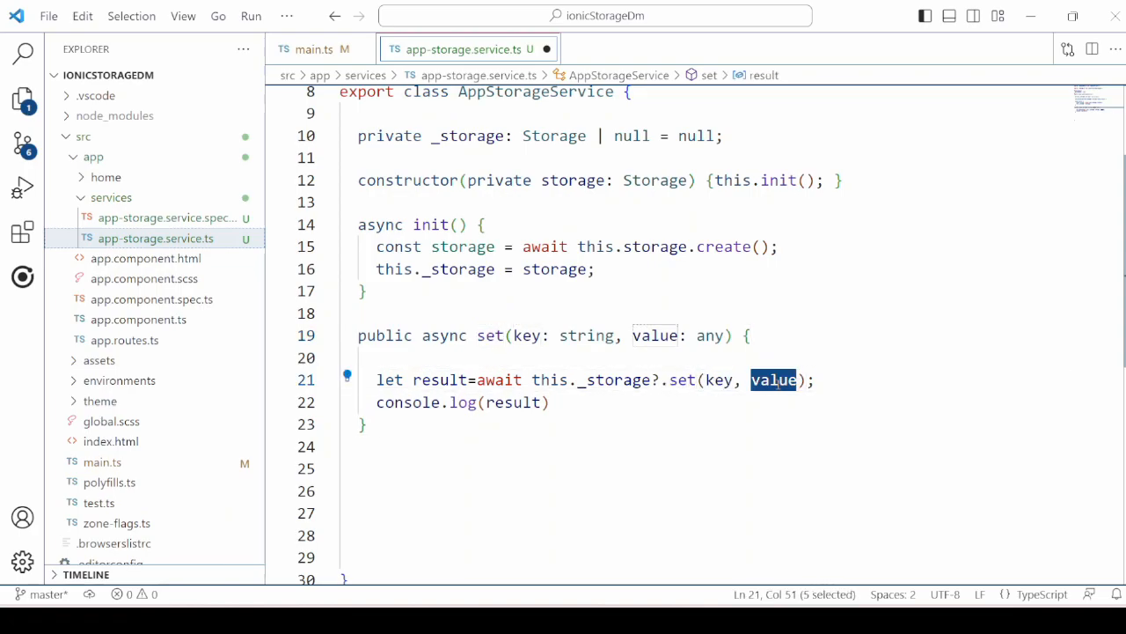
pyautogui.click(366, 424)
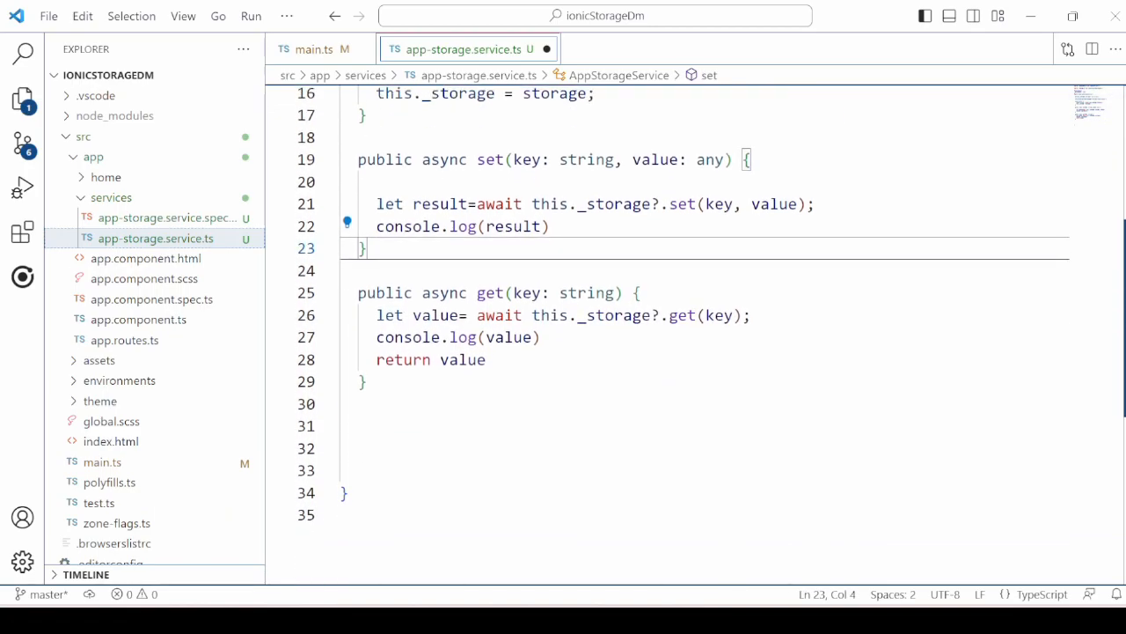
# Add the get and remove methods passing the key to _storage get and remove
pyautogui.scroll(-3)
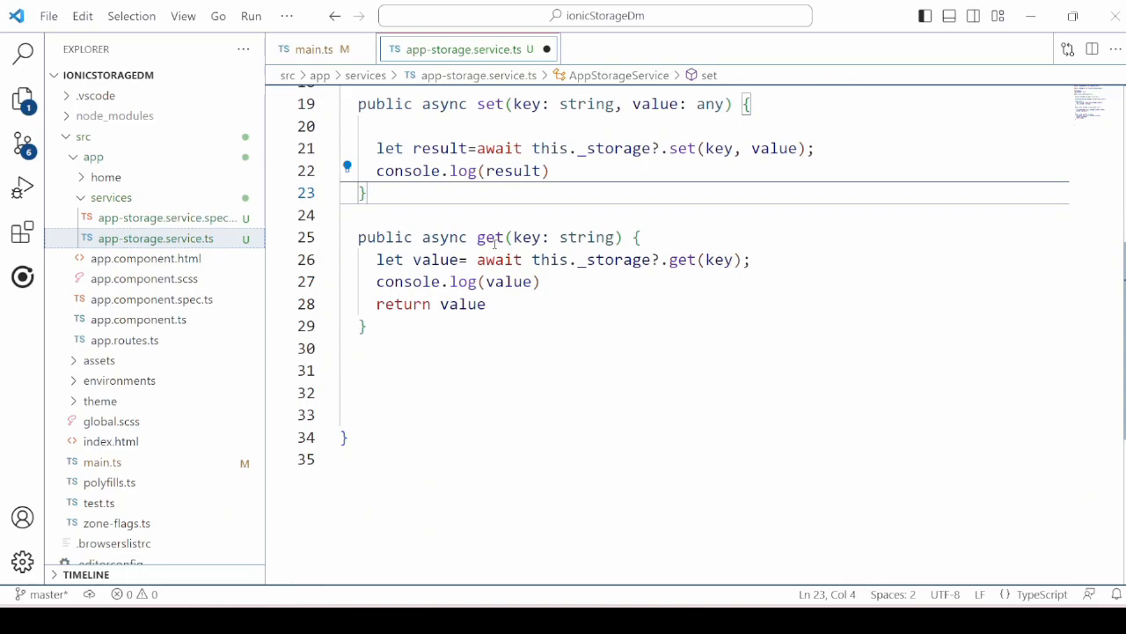
pyautogui.doubleClick(683, 261)
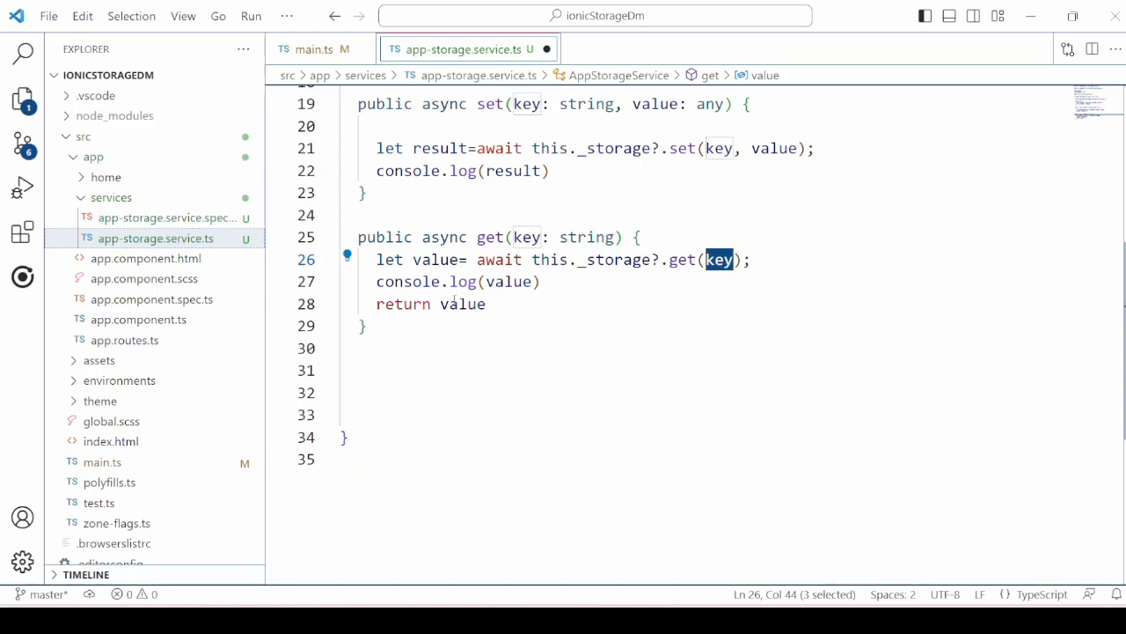
pyautogui.click(449, 349)
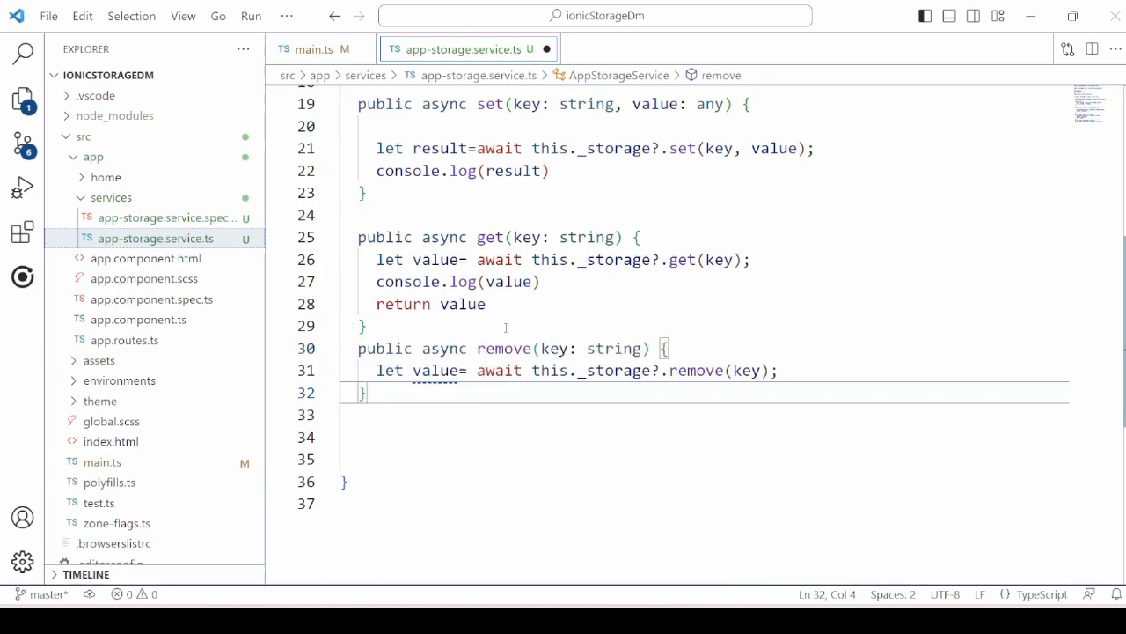
pyautogui.doubleClick(503, 349)
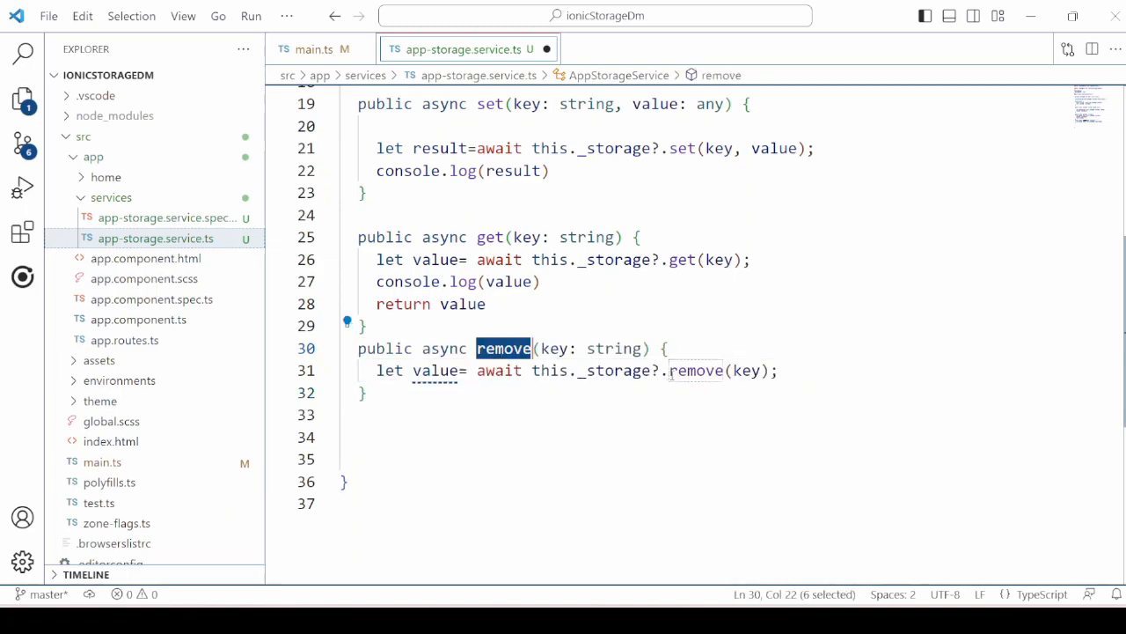
pyautogui.doubleClick(746, 370)
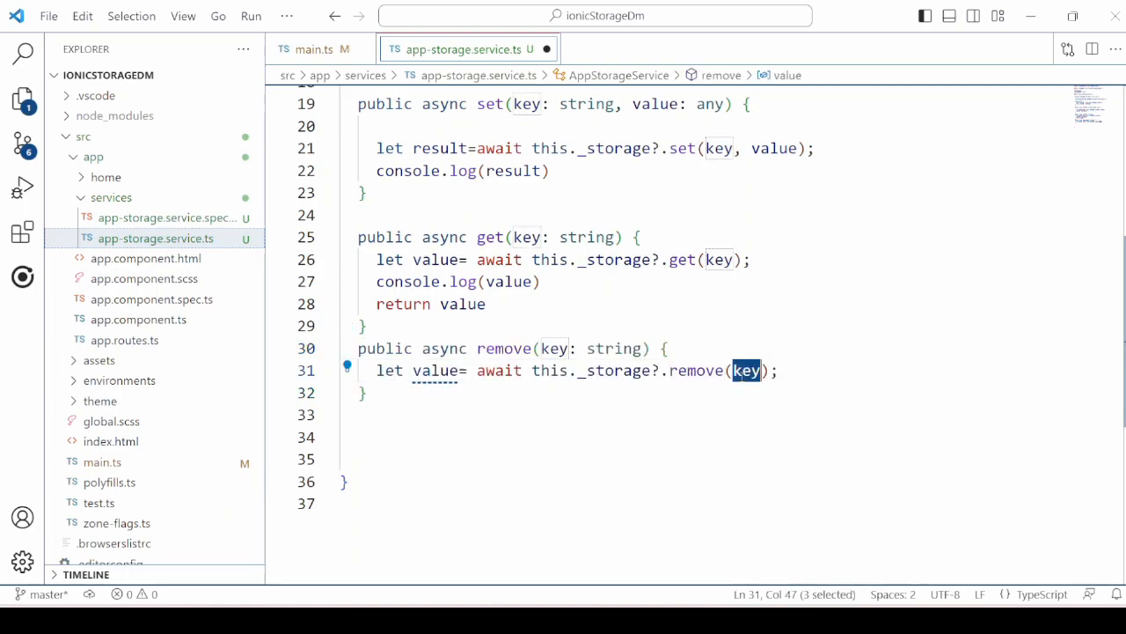
pyautogui.click(653, 457)
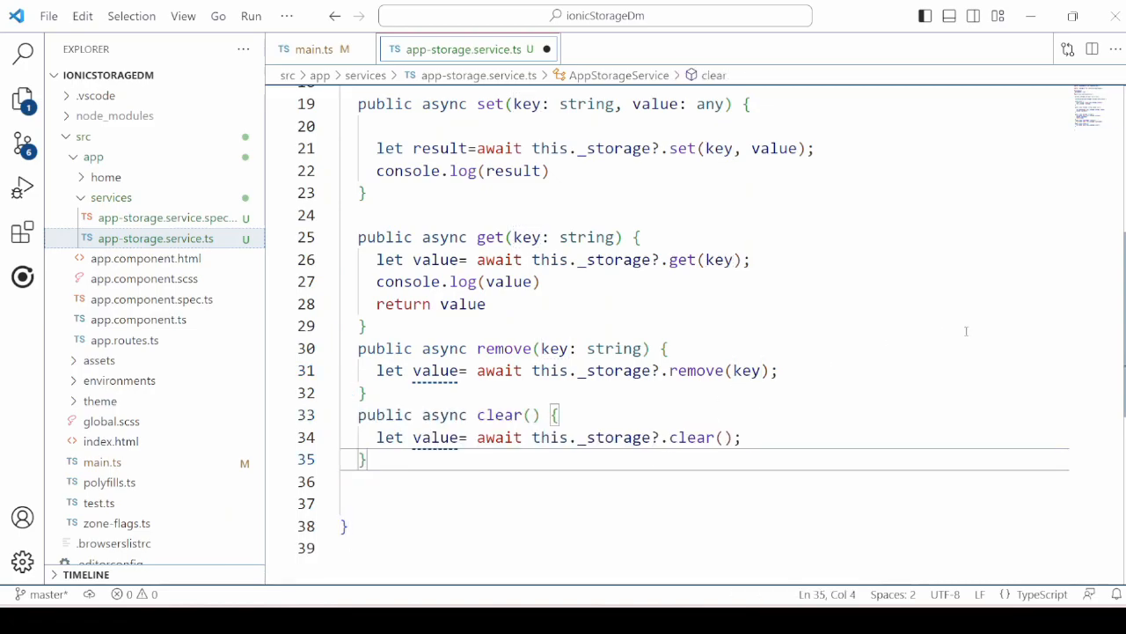
# Add the clear and keys methods wrapping the _storage calls
pyautogui.scroll(-3)
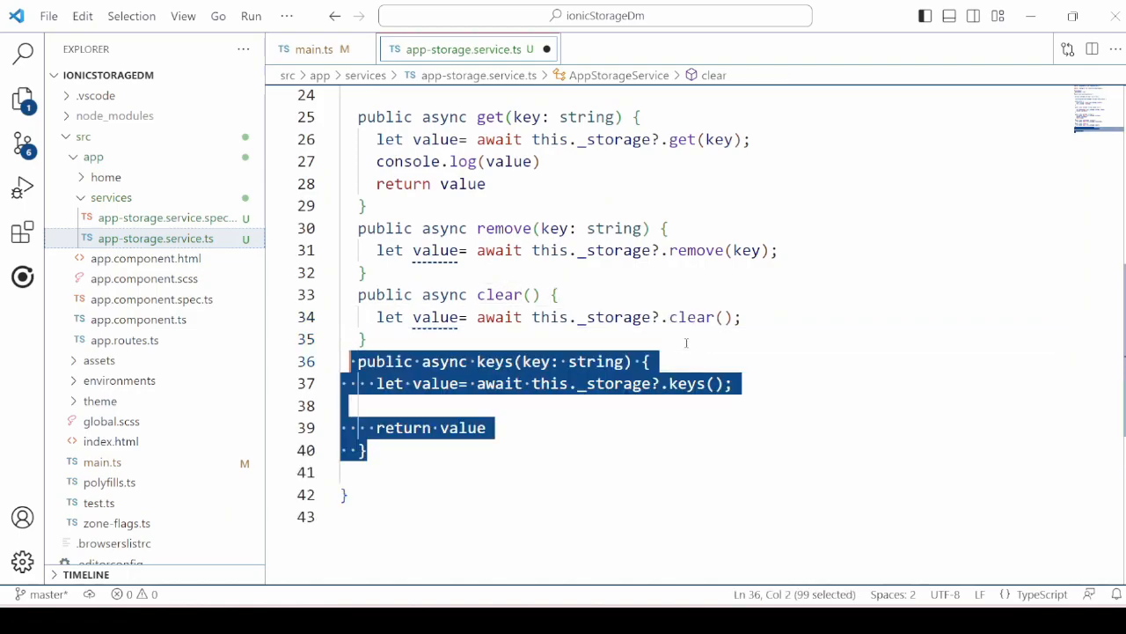
pyautogui.click(352, 405)
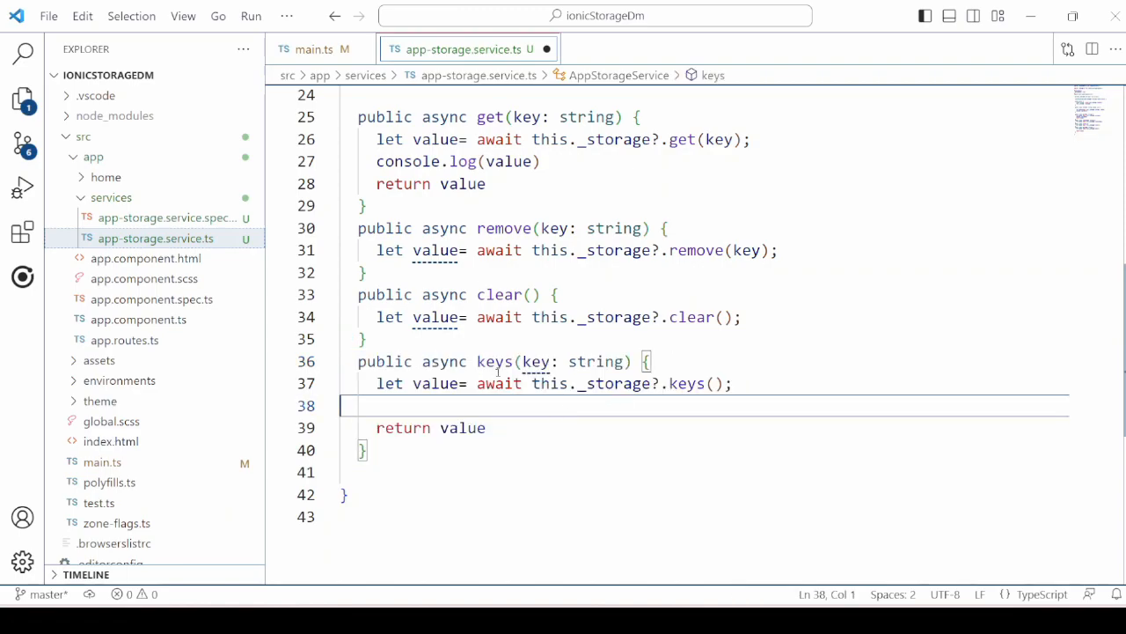
pyautogui.doubleClick(495, 361)
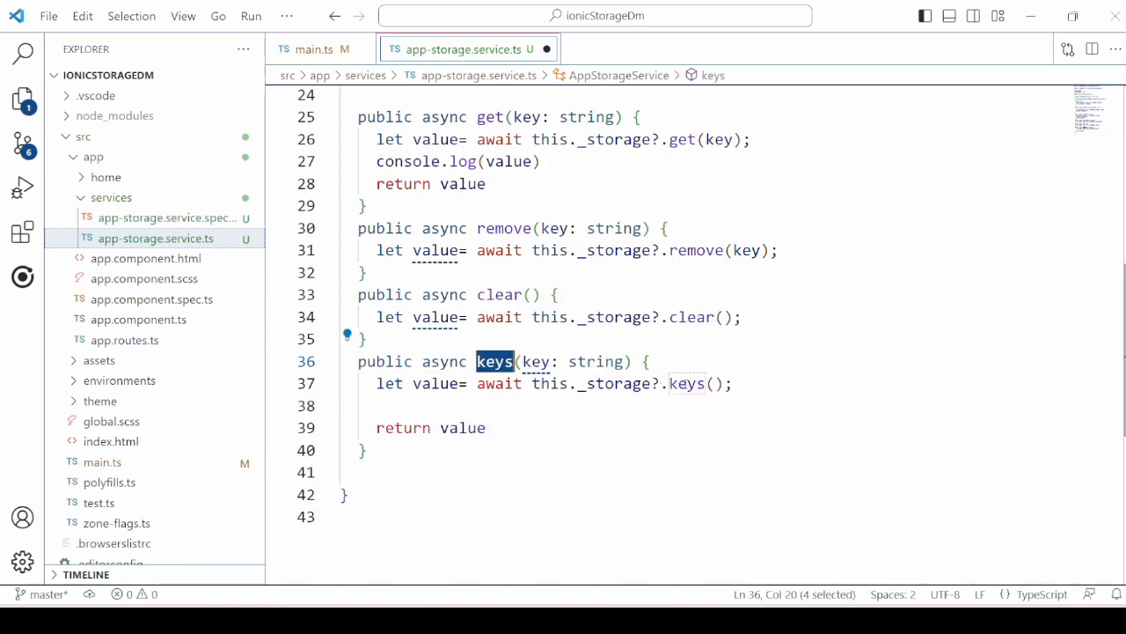
pyautogui.doubleClick(687, 384)
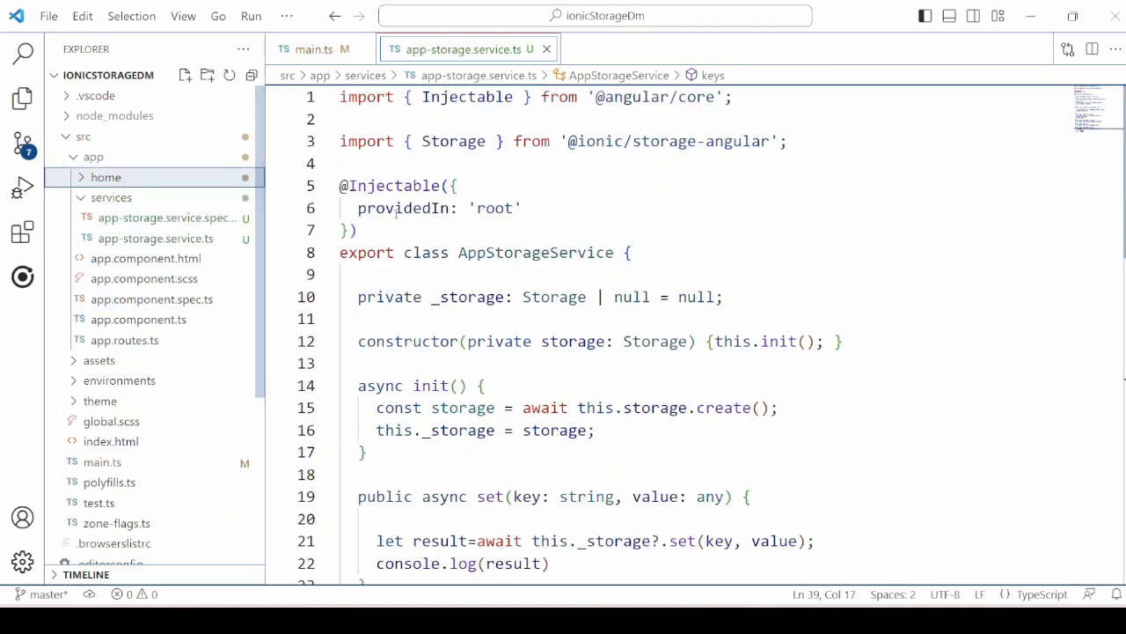
pyautogui.moveTo(176, 176)
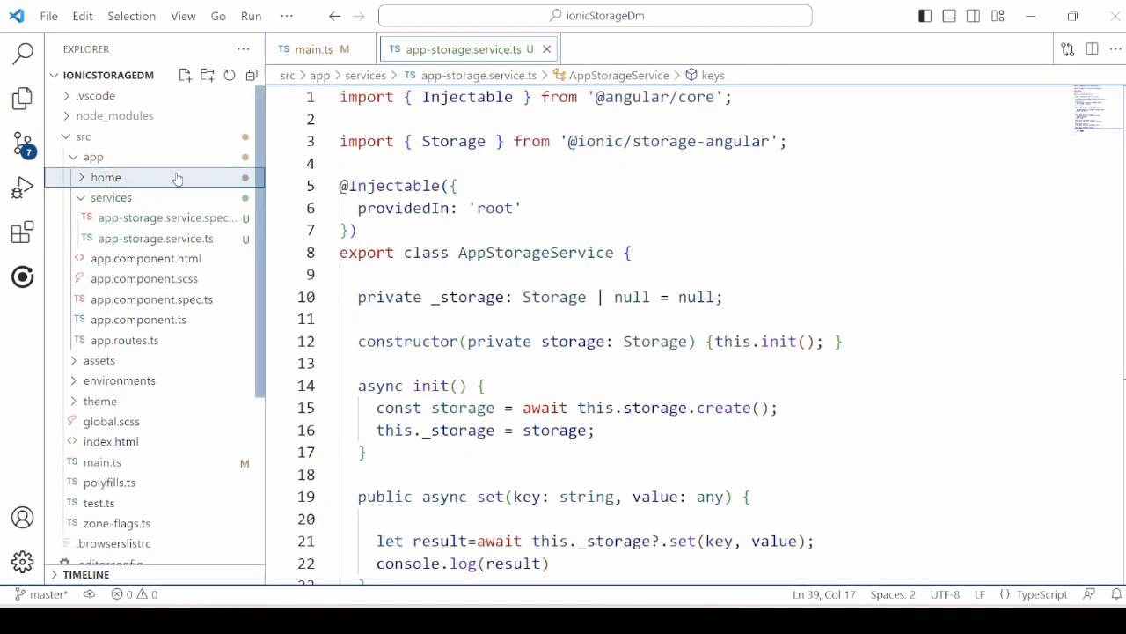
# Add the setValue/getValue/removeValue/clearStorage ion-buttons and a {{value}} div to home.page.html
pyautogui.click(106, 176)
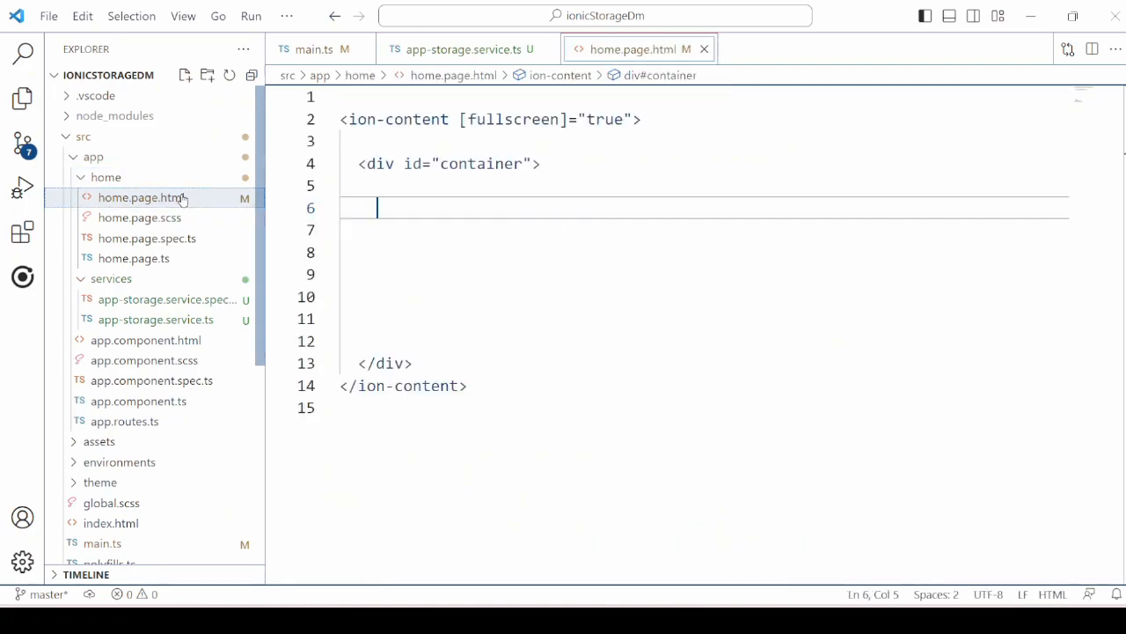
pyautogui.write('<ion-button (click)="setValue()">Set value</ion-button>')
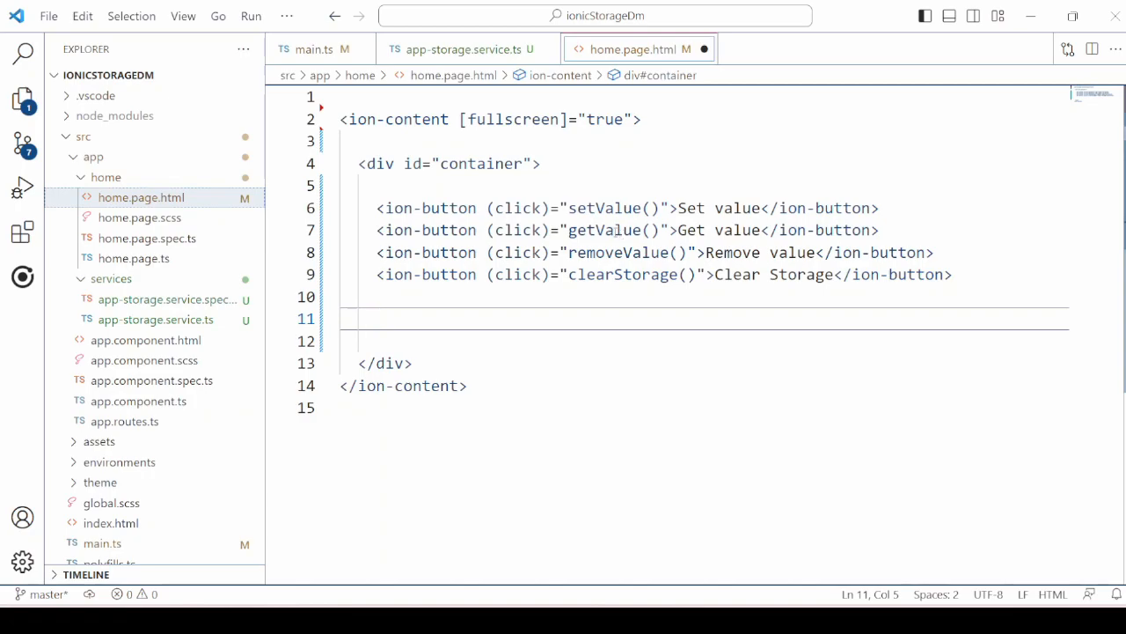
pyautogui.write('<div>{{value}}</div>')
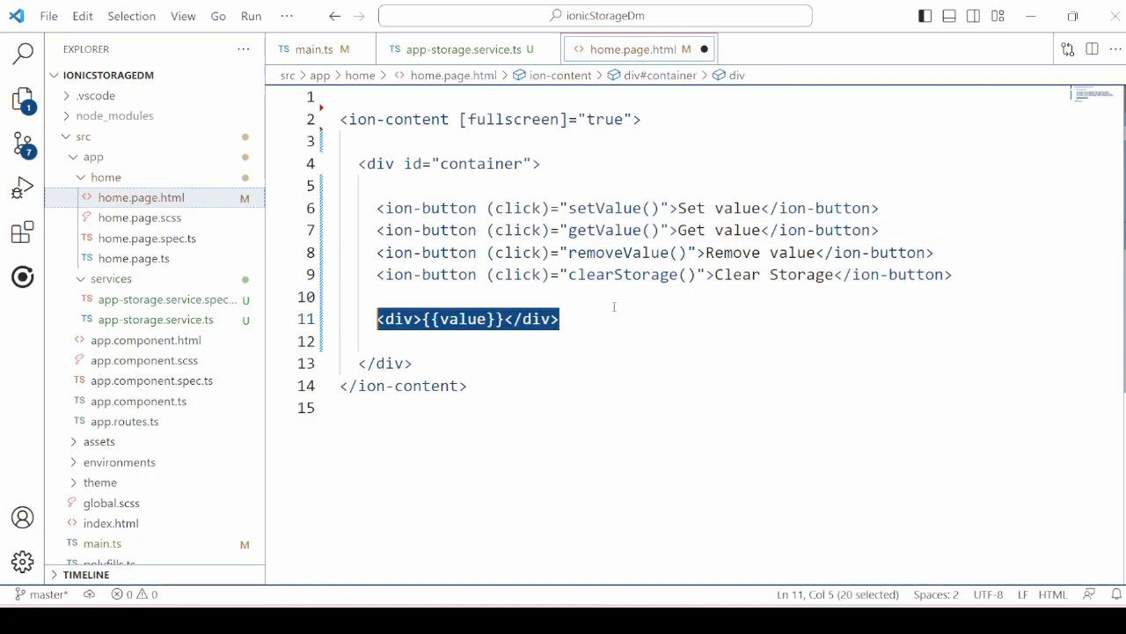
pyautogui.doubleClick(463, 318)
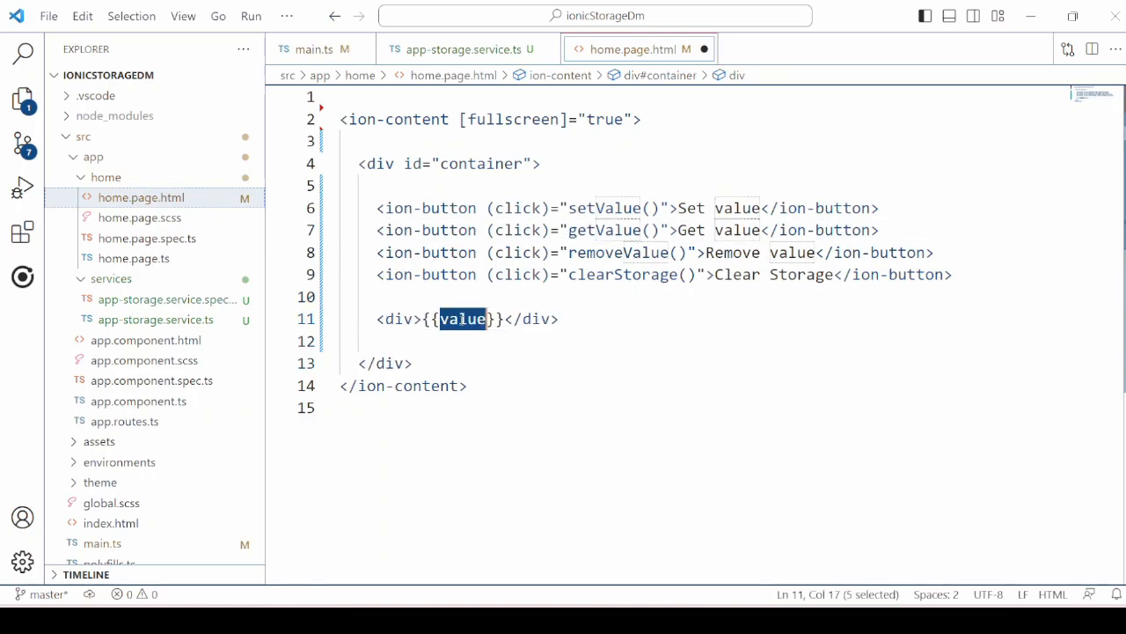
pyautogui.click(134, 257)
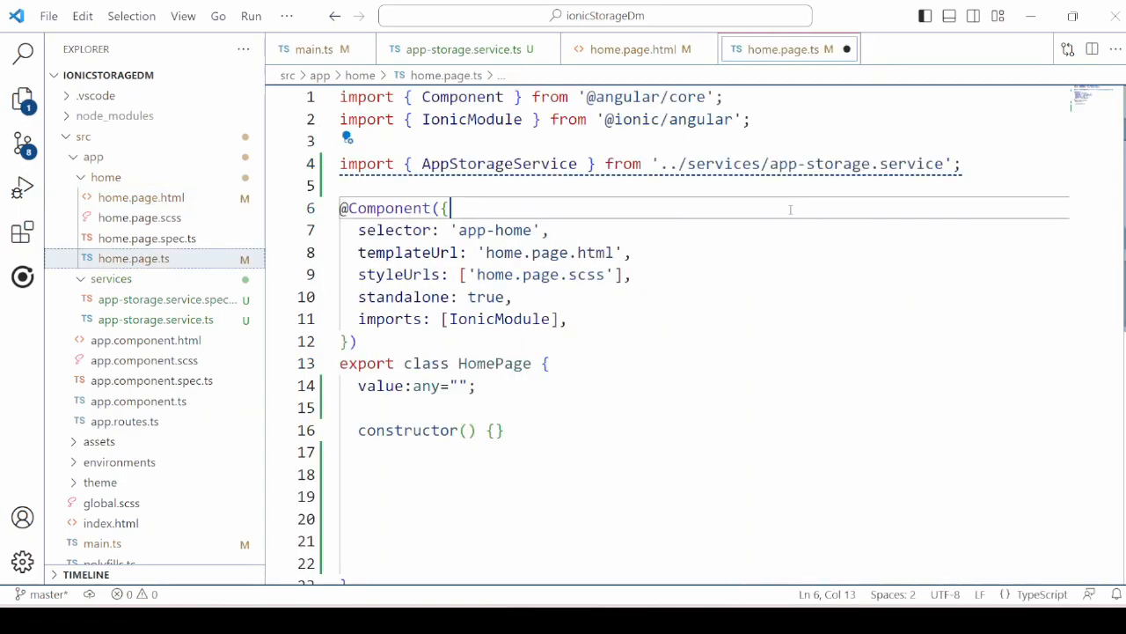
# Inject 'private appStorageService:AppStorageService' into the HomePage constructor
pyautogui.doubleClick(498, 163)
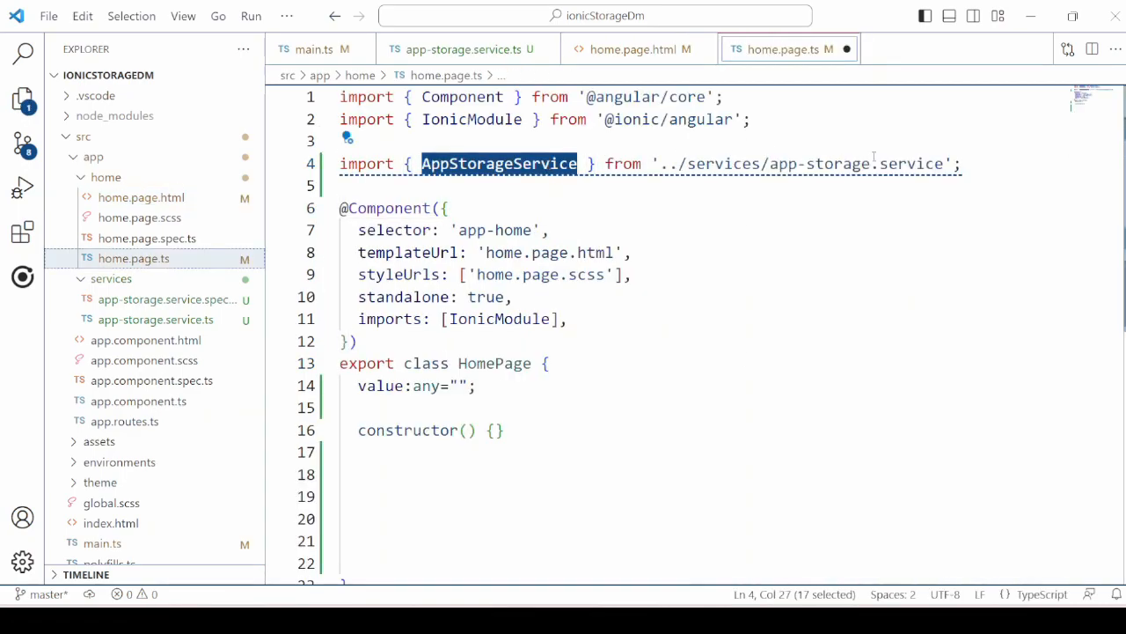
pyautogui.doubleClick(838, 164)
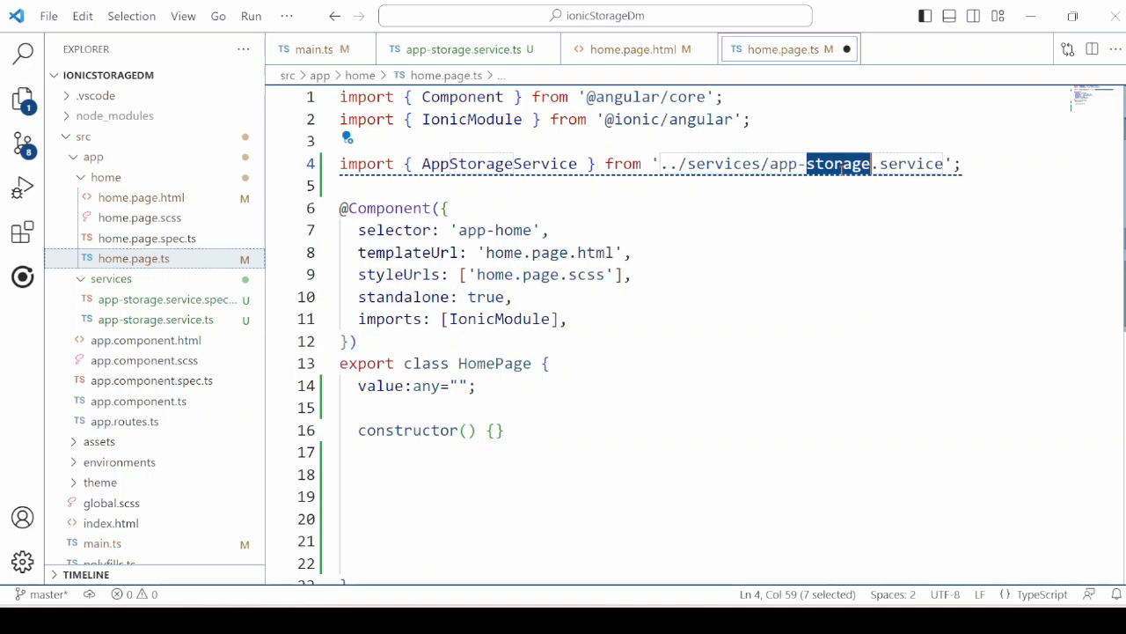
pyautogui.click(444, 208)
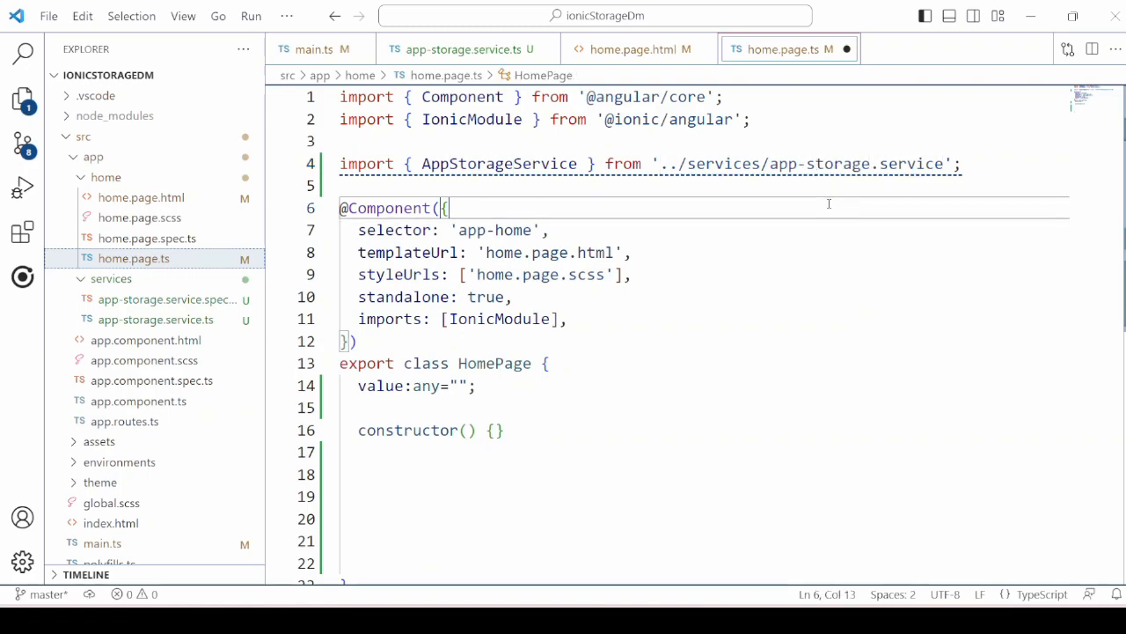
pyautogui.write('private appStorageService:AppStorageService')
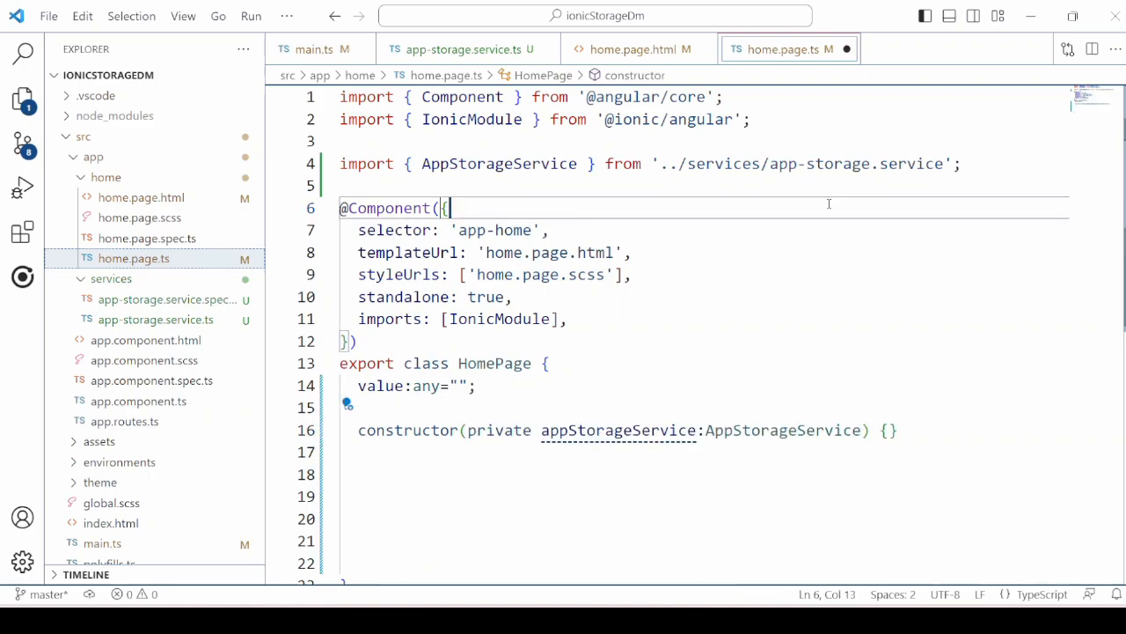
# Review the injected appStorageService parameter and the value property declaration
pyautogui.scroll(3)
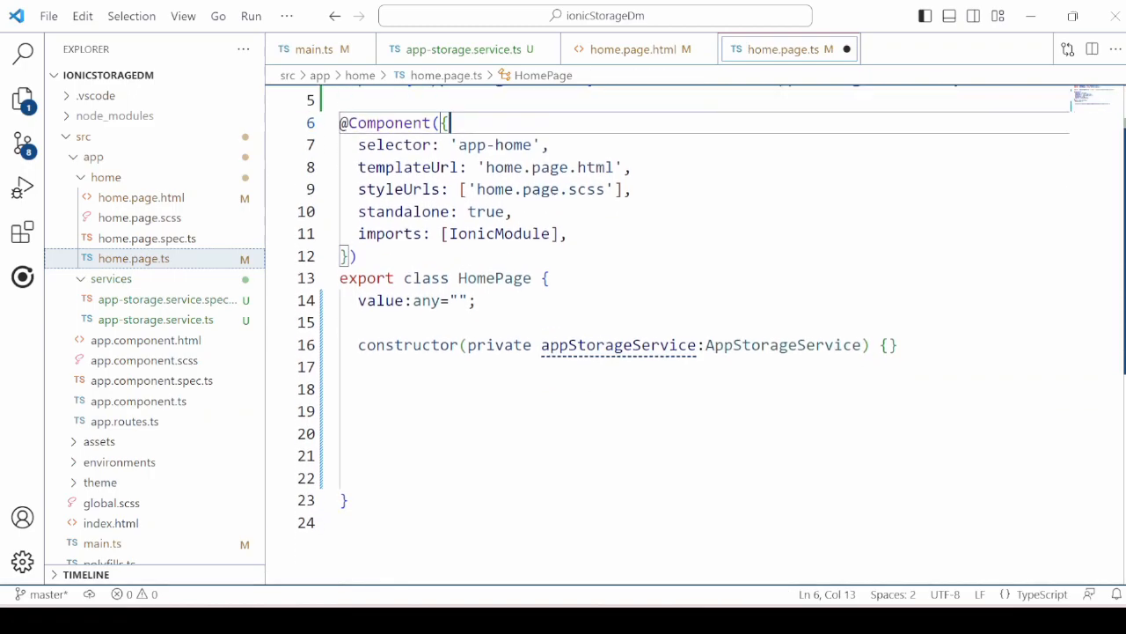
pyautogui.scroll(-3)
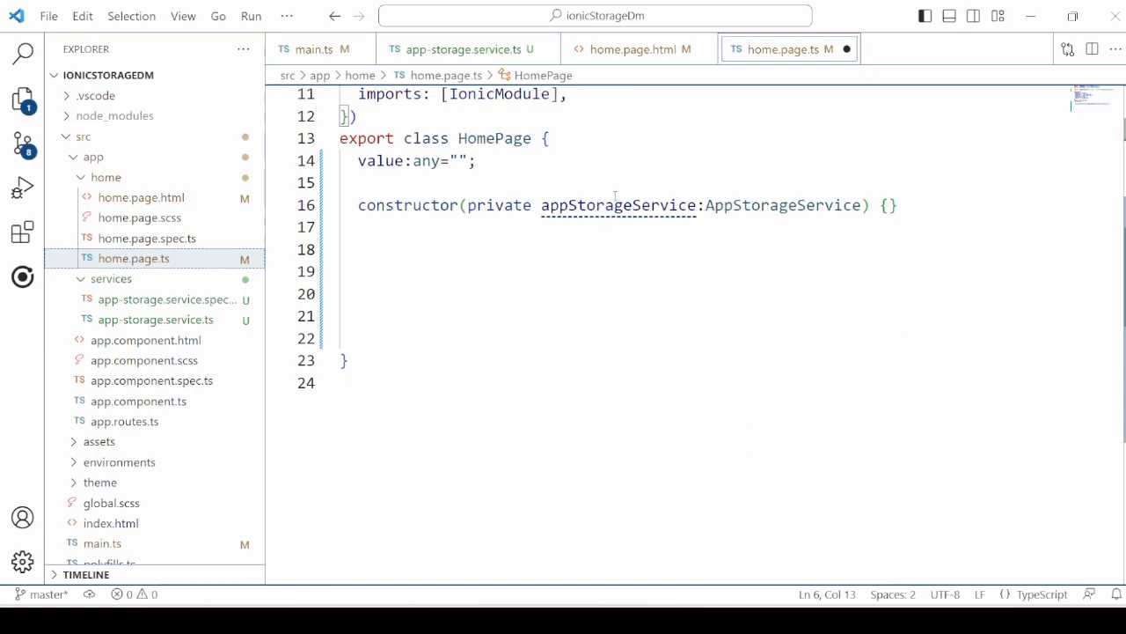
pyautogui.doubleClick(618, 204)
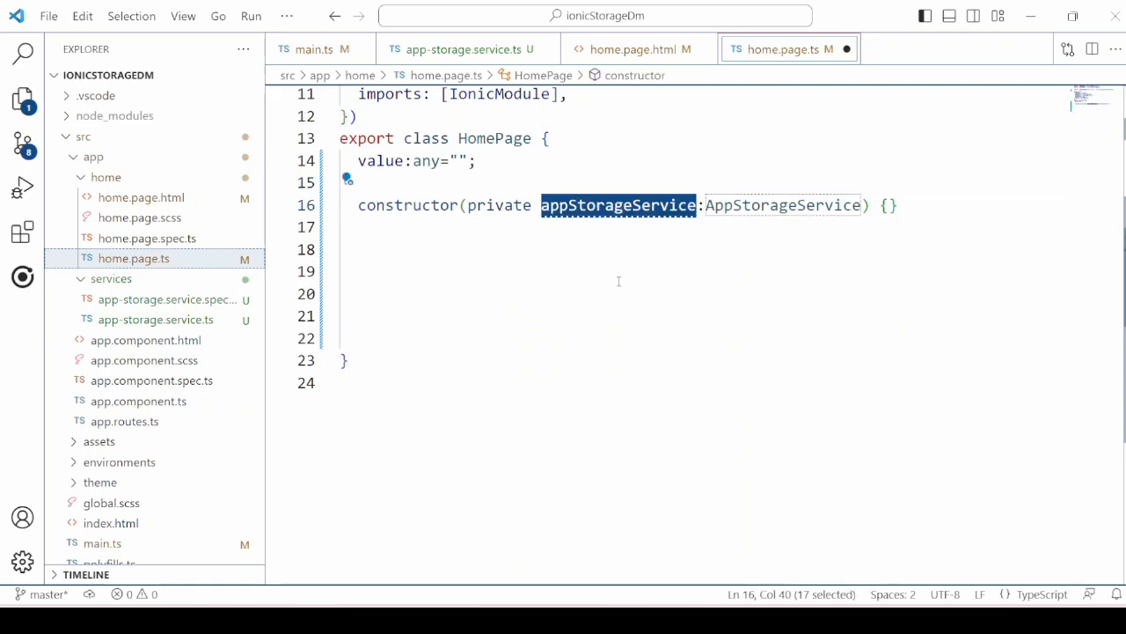
pyautogui.doubleClick(415, 161)
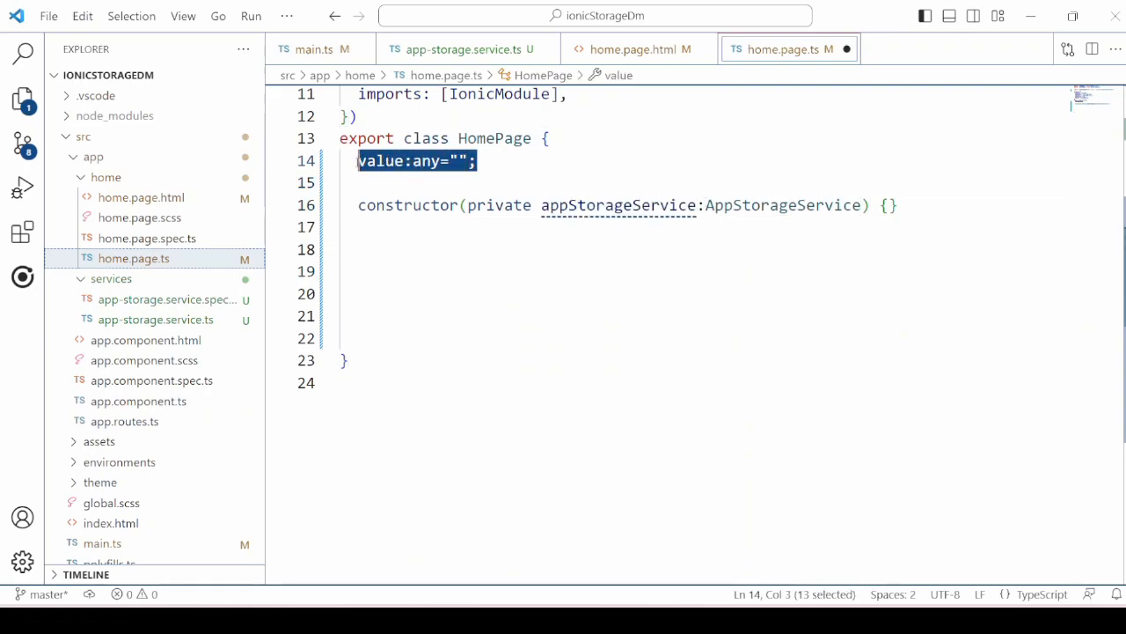
# Add an async setValue method storing the country key via appStorageService.set
pyautogui.write('async setValue()')
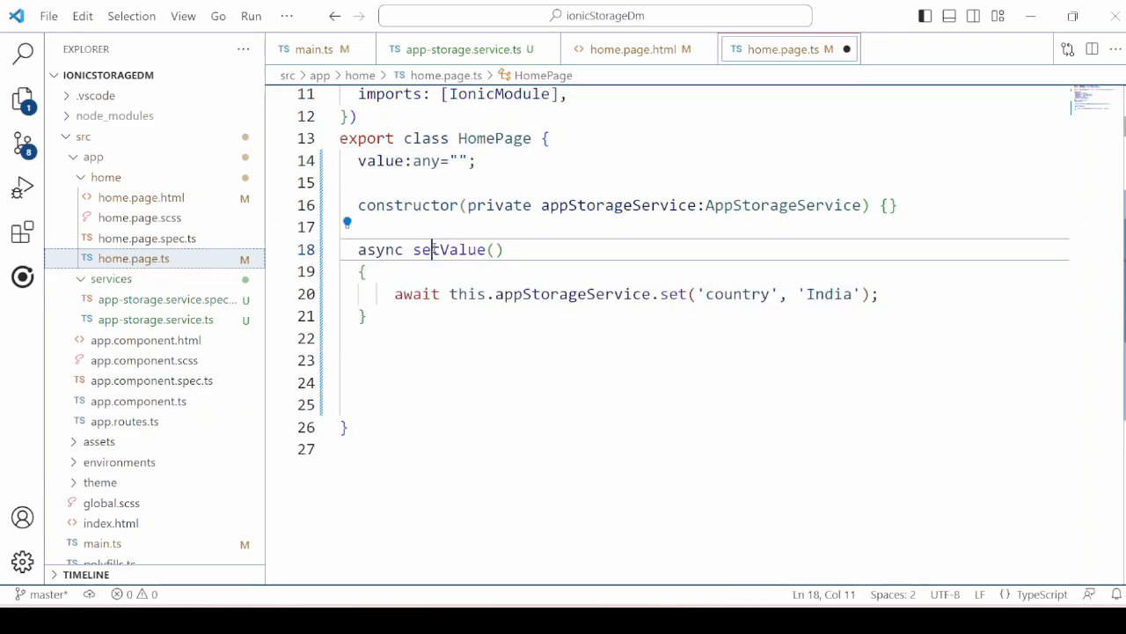
pyautogui.doubleClick(449, 250)
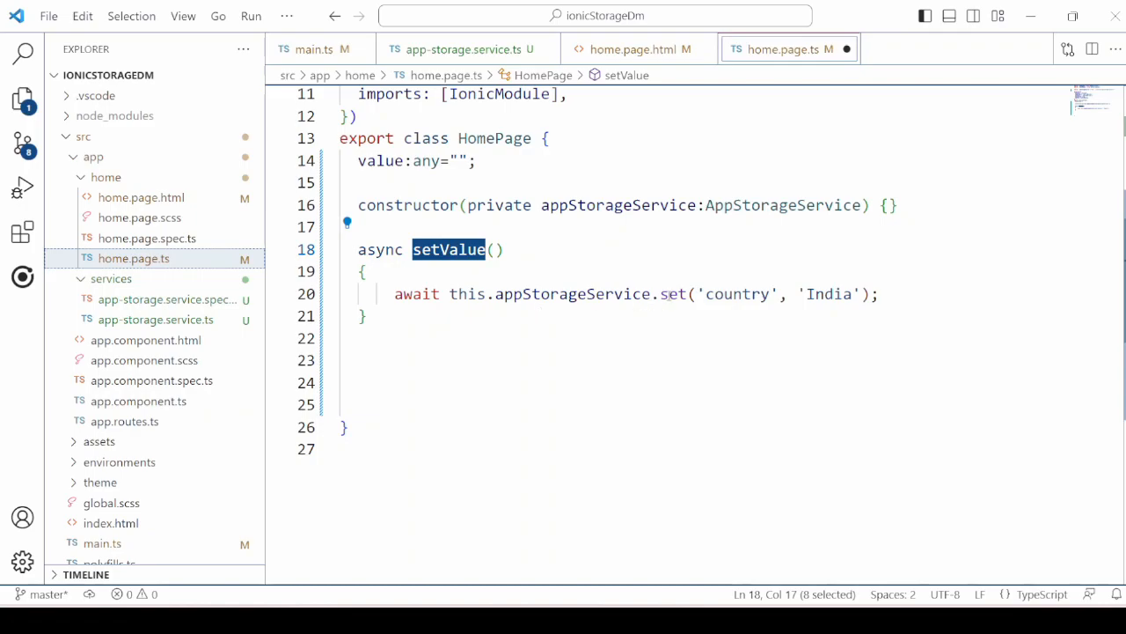
pyautogui.doubleClick(736, 292)
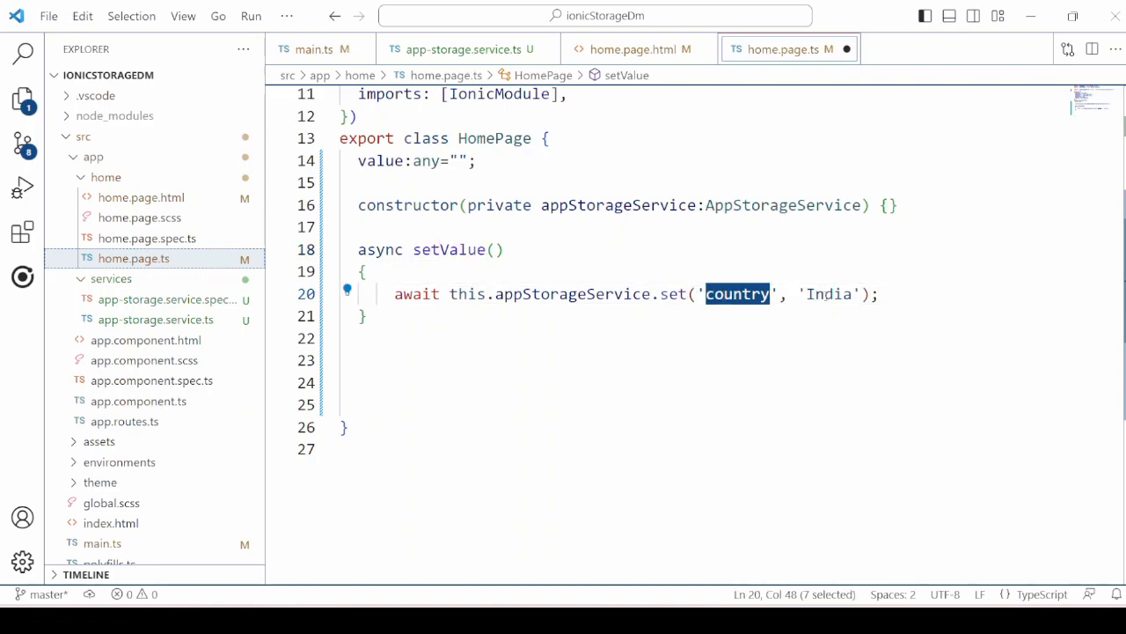
pyautogui.click(366, 317)
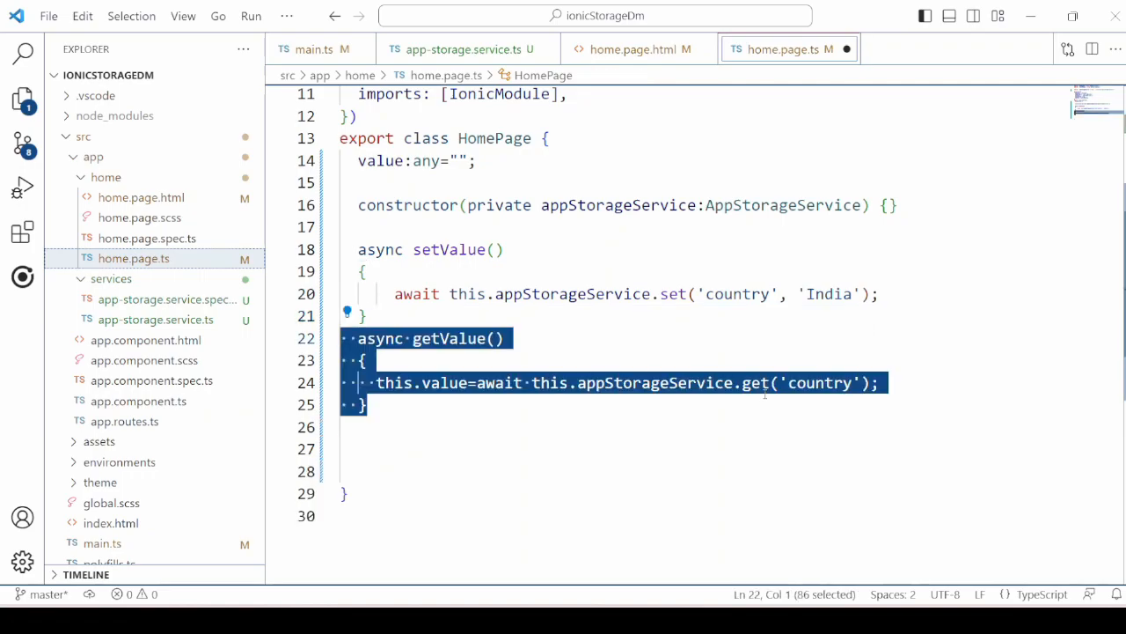
# Add getValue, removeValue and clearStorage methods calling appStorageService get/remove/clear
pyautogui.doubleClick(448, 338)
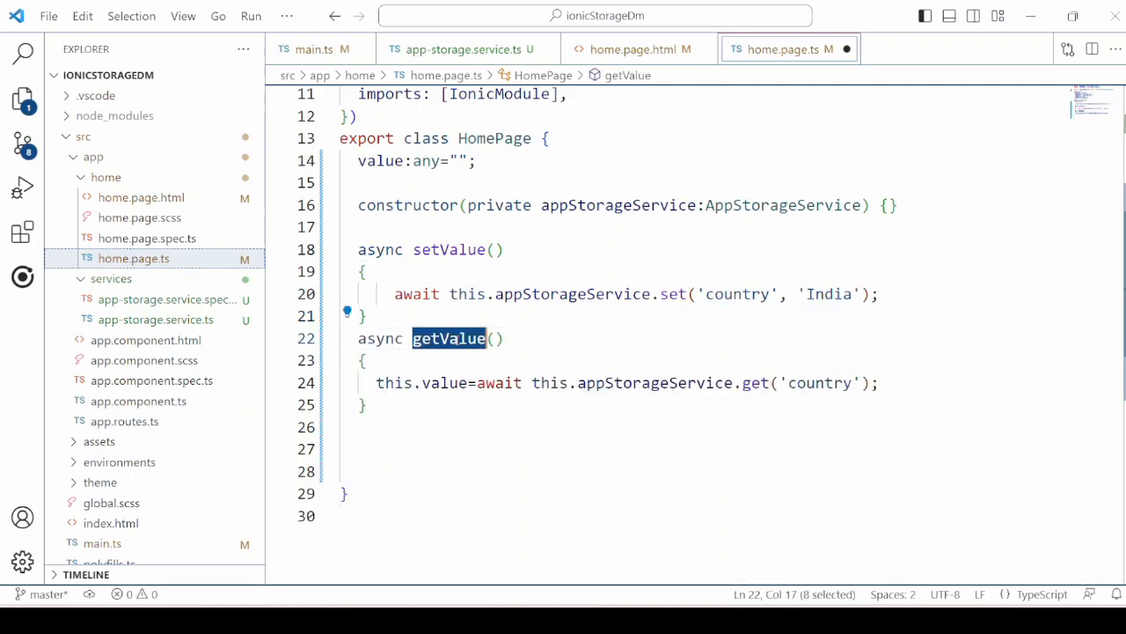
pyautogui.doubleClick(654, 381)
pyautogui.write("await this.appStorageService.remove('country');")
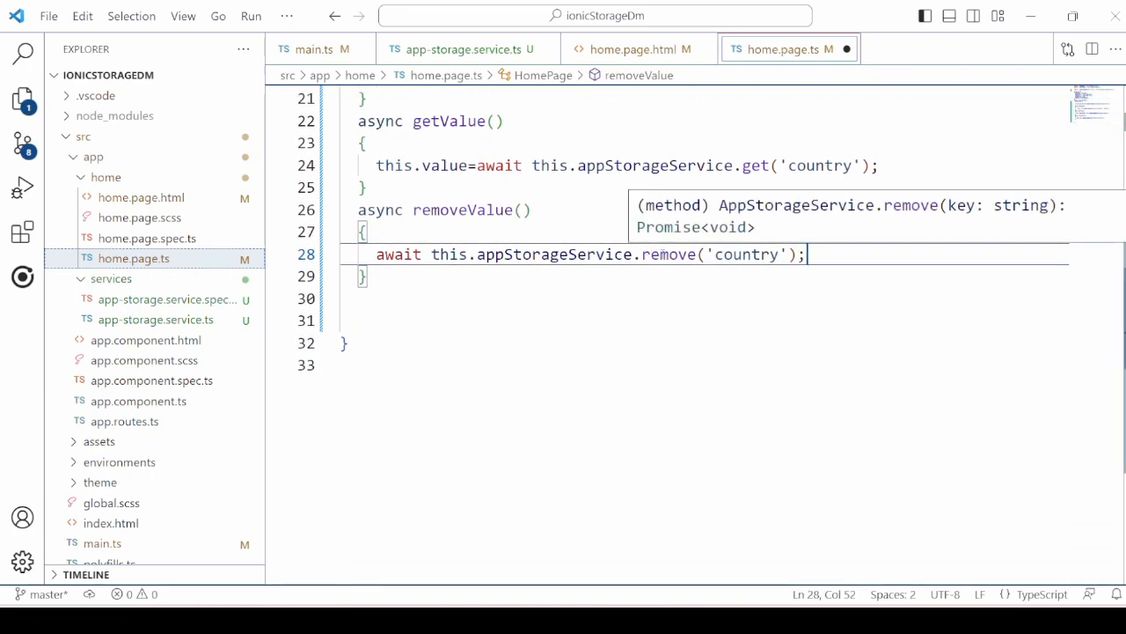
pyautogui.doubleClick(746, 254)
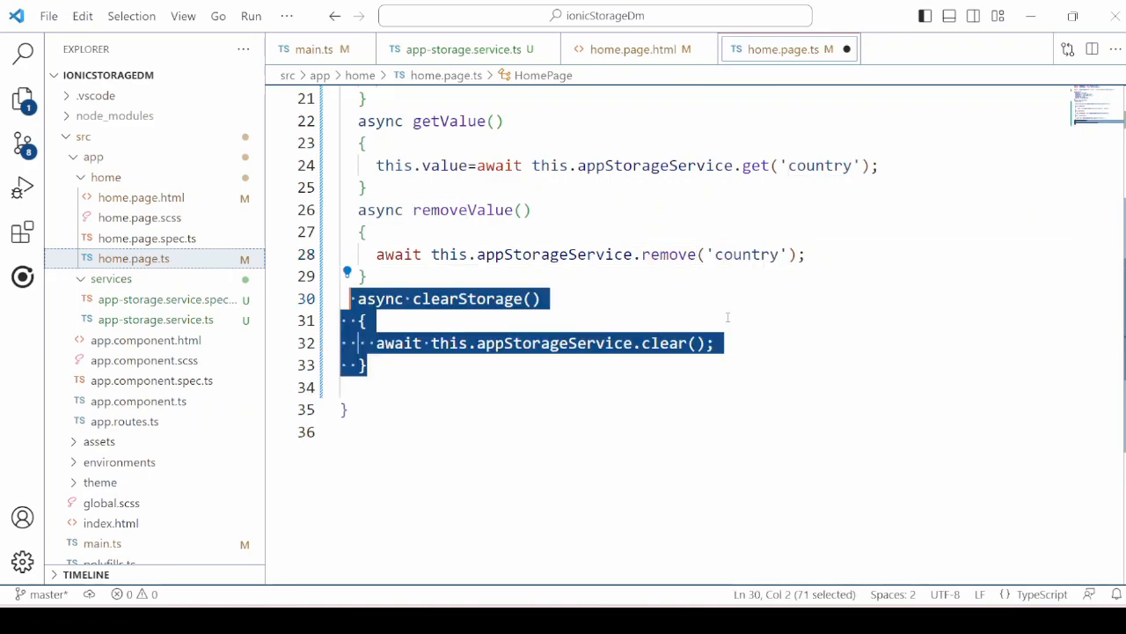
pyautogui.doubleClick(468, 299)
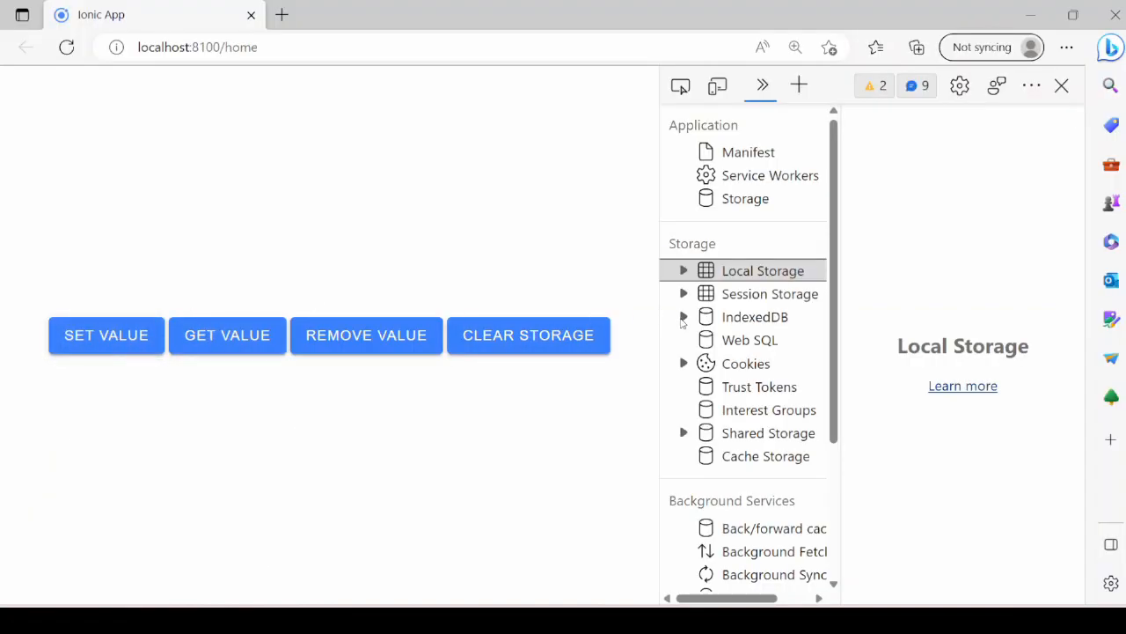
# Inspect the testdb IndexedDB database and retrieve the stored value India on the home page
pyautogui.click(683, 317)
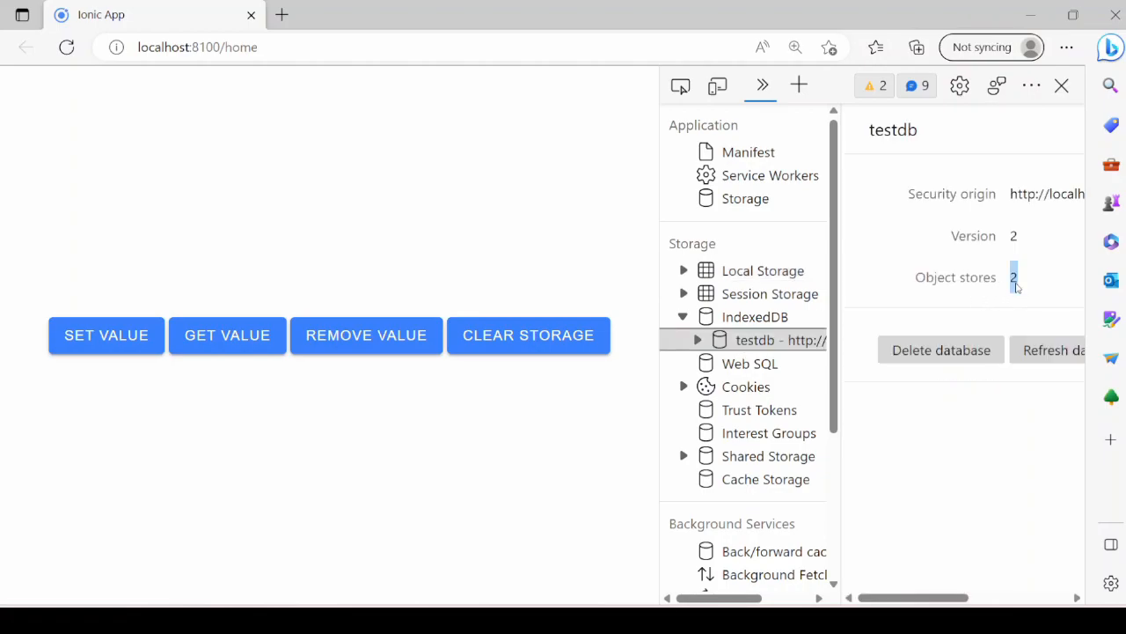
pyautogui.moveTo(255, 356)
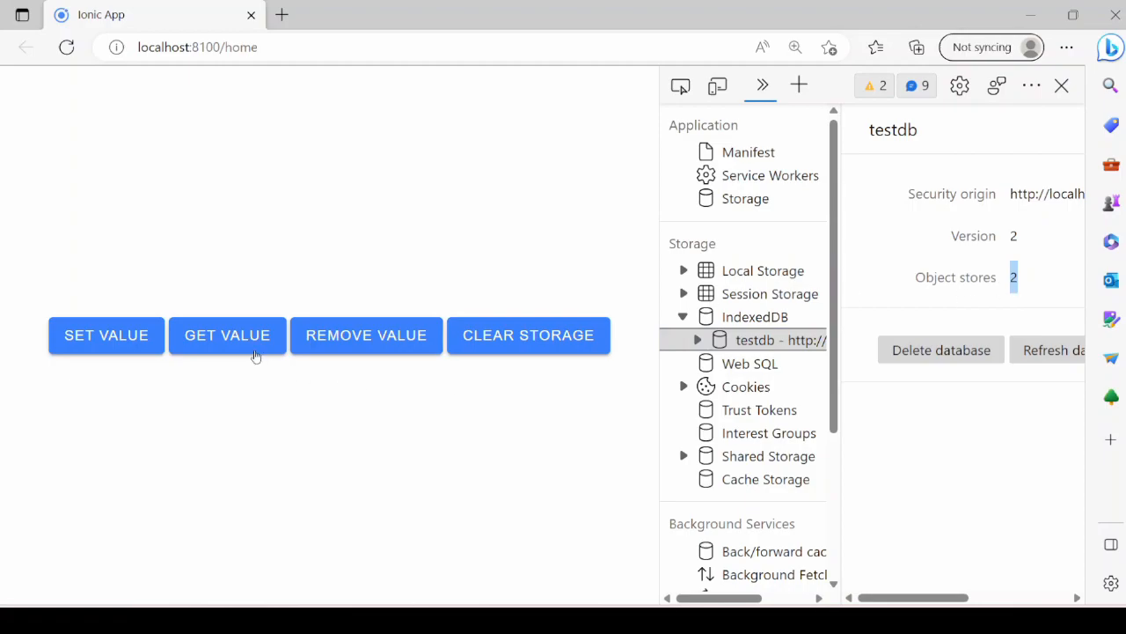
pyautogui.click(227, 335)
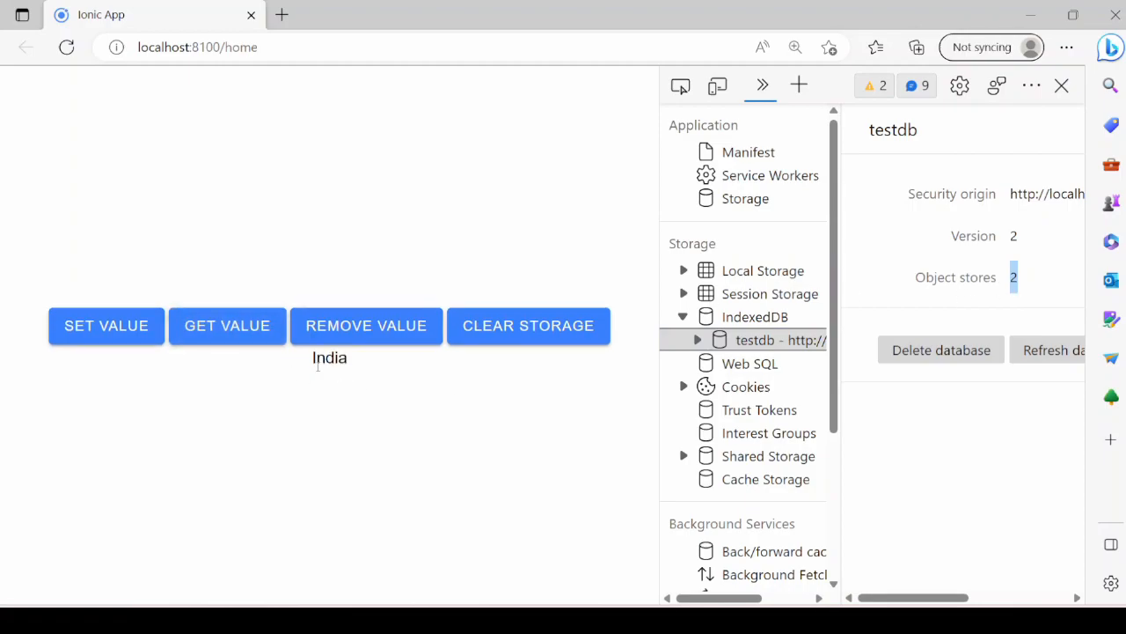
pyautogui.moveTo(350, 369)
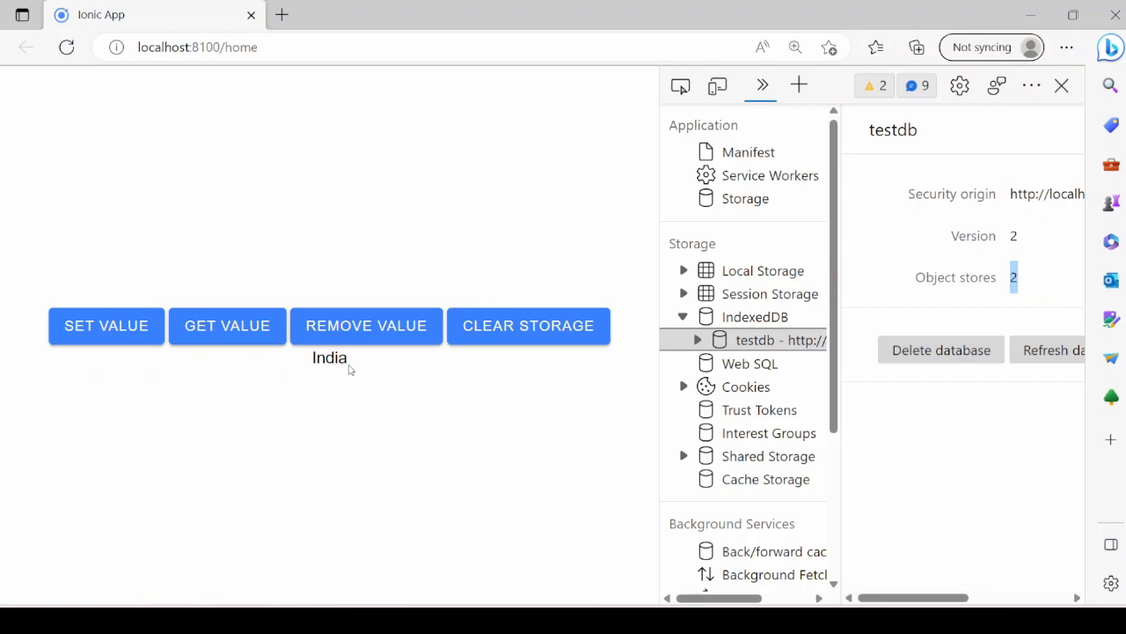
pyautogui.moveTo(366, 326)
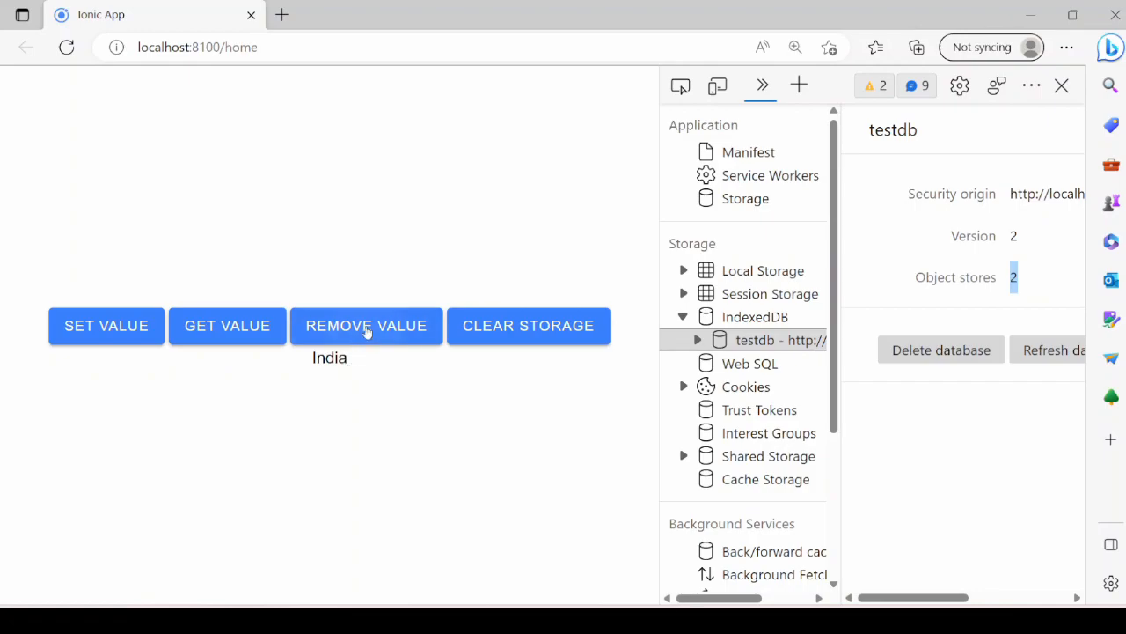
pyautogui.moveTo(227, 326)
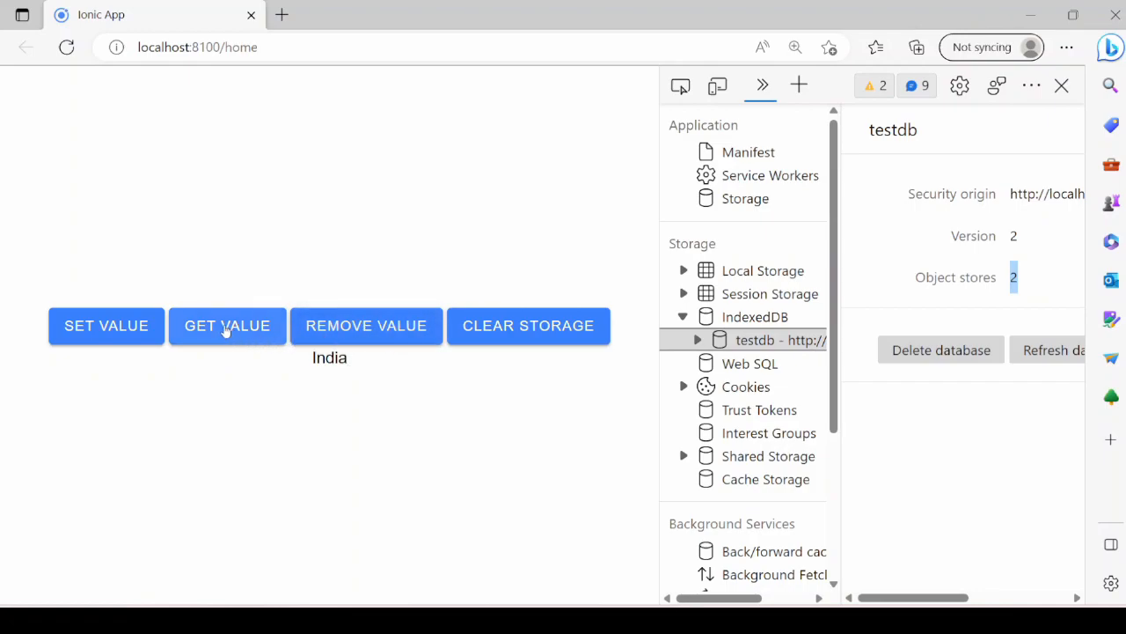
pyautogui.click(227, 335)
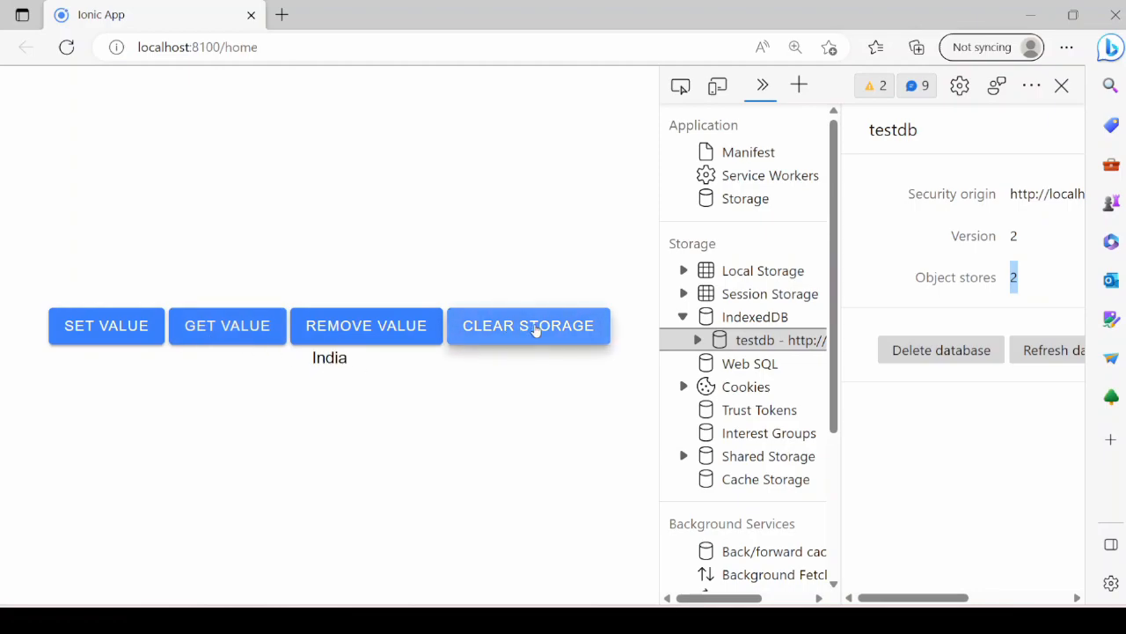
pyautogui.moveTo(228, 326)
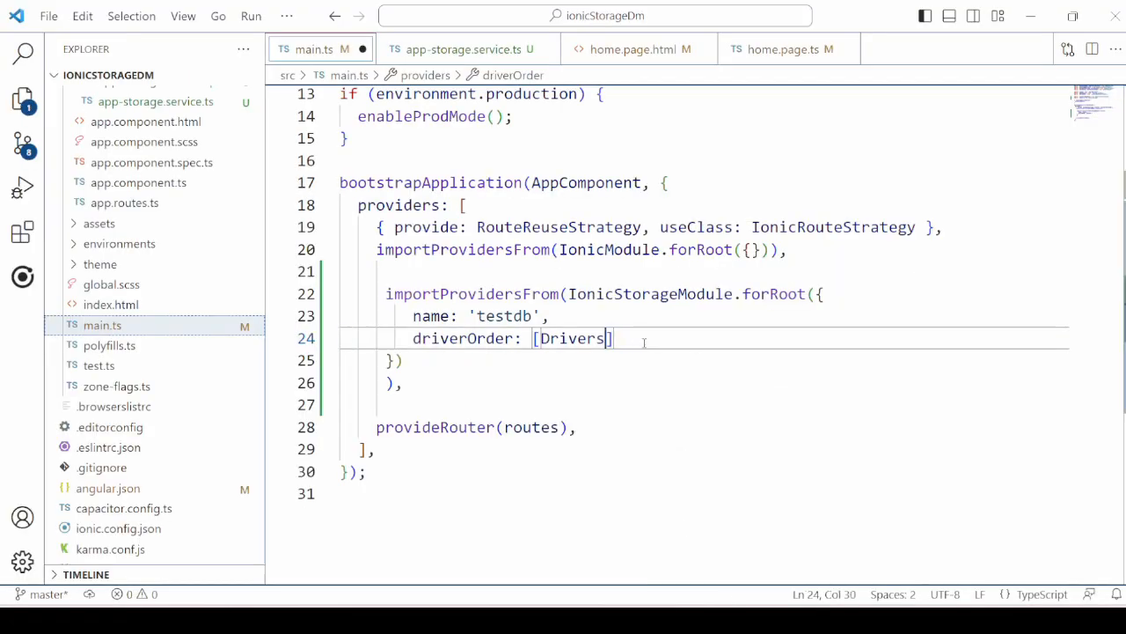
pyautogui.write('.')
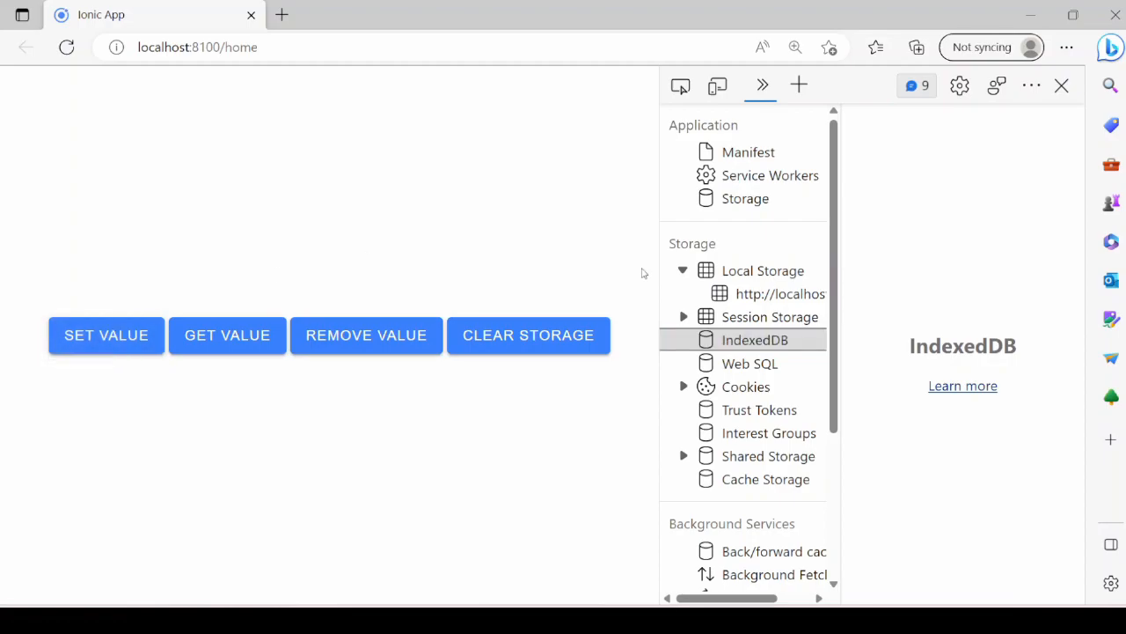
# View localhost Local Storage, clear it, save India under testdb, then remove it again
pyautogui.click(227, 334)
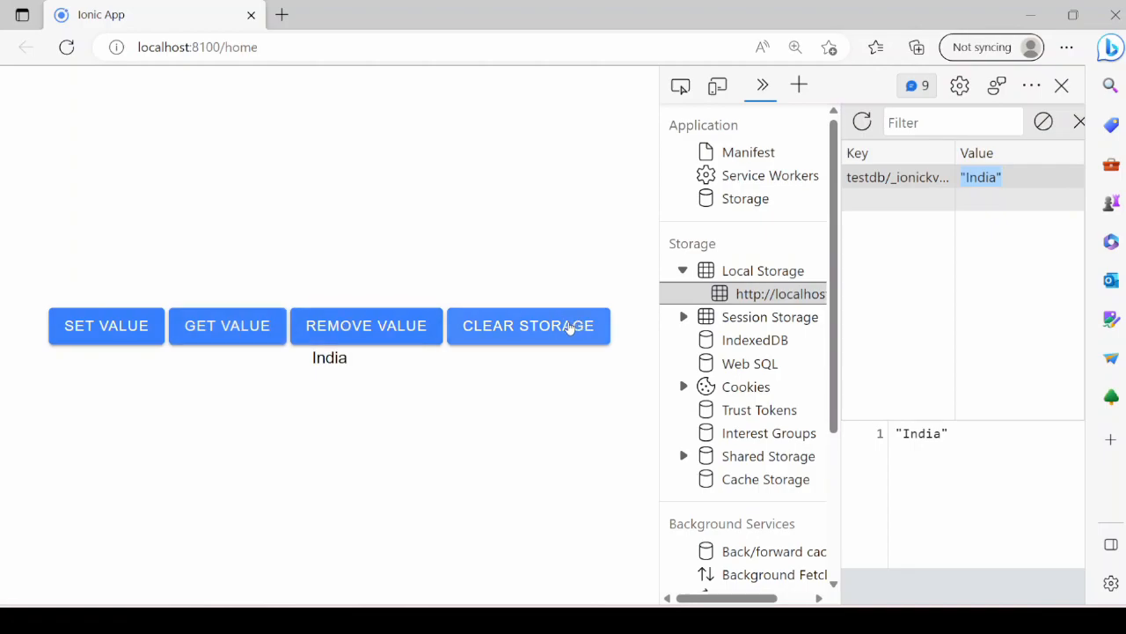
pyautogui.click(528, 326)
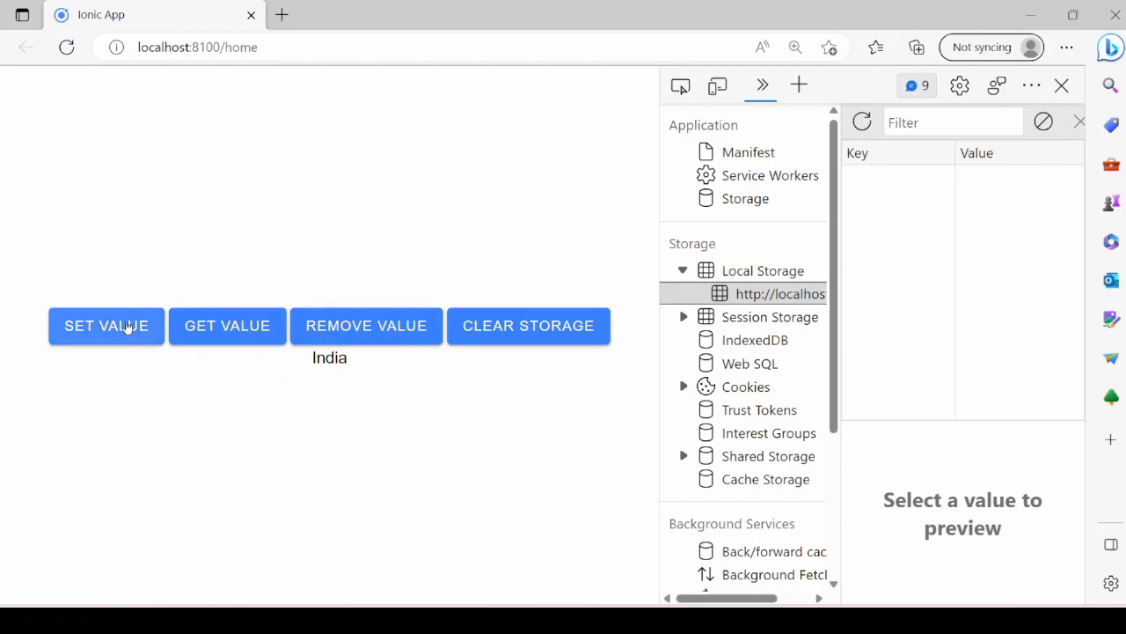
pyautogui.click(105, 323)
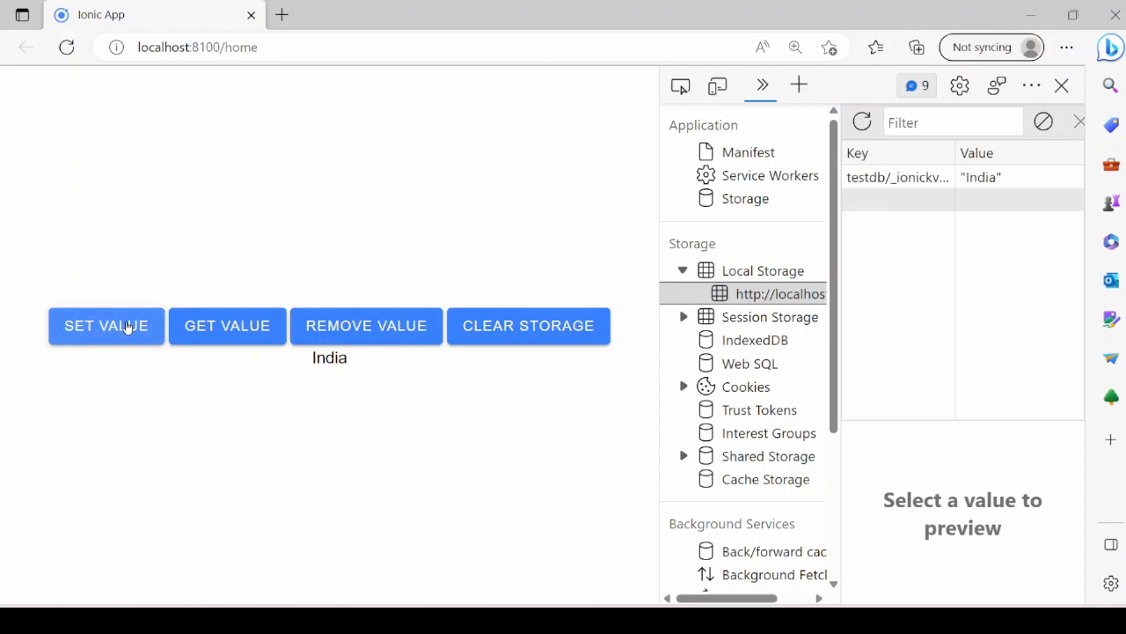
pyautogui.click(366, 324)
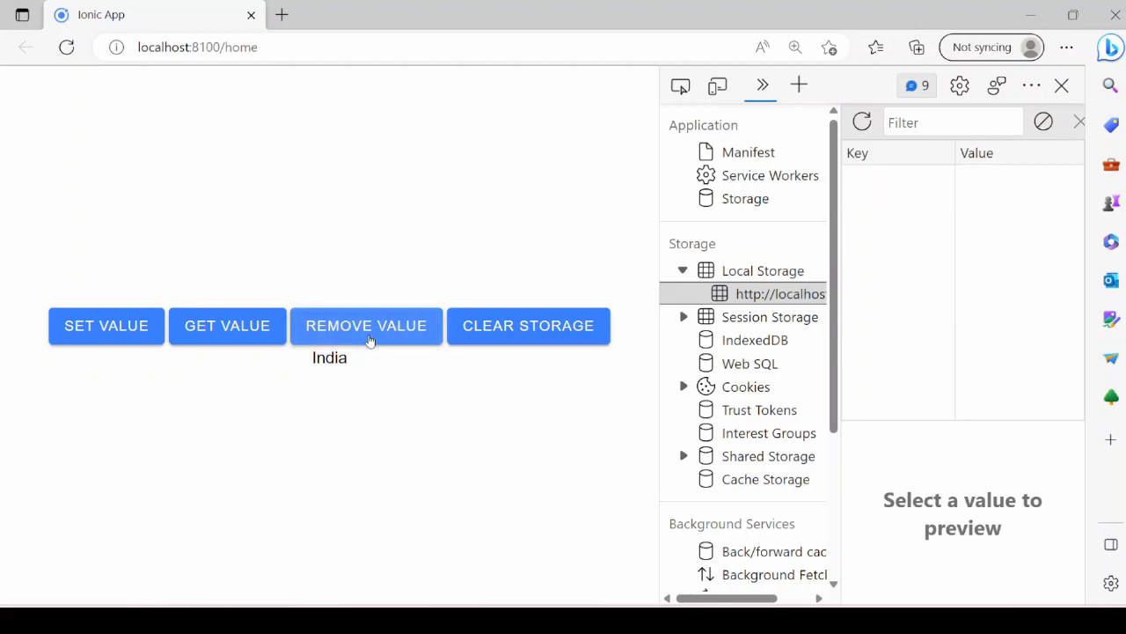